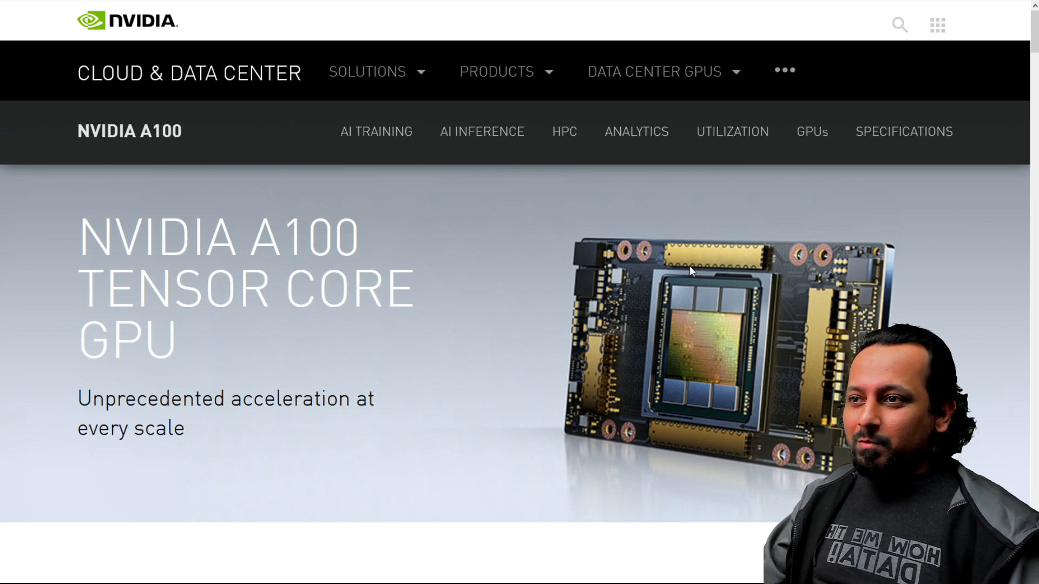
mouse_move(481, 303)
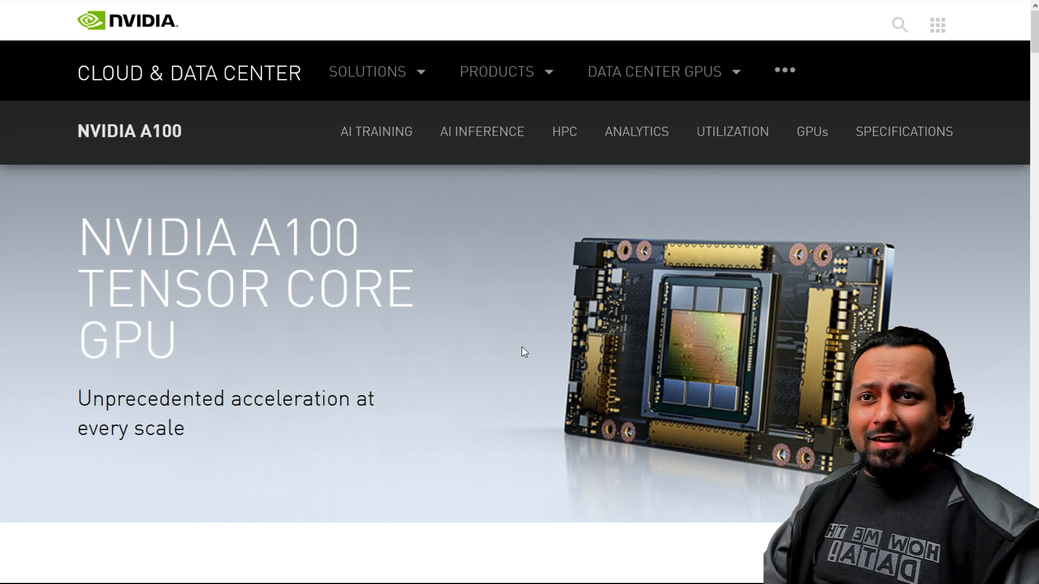
mouse_move(465, 188)
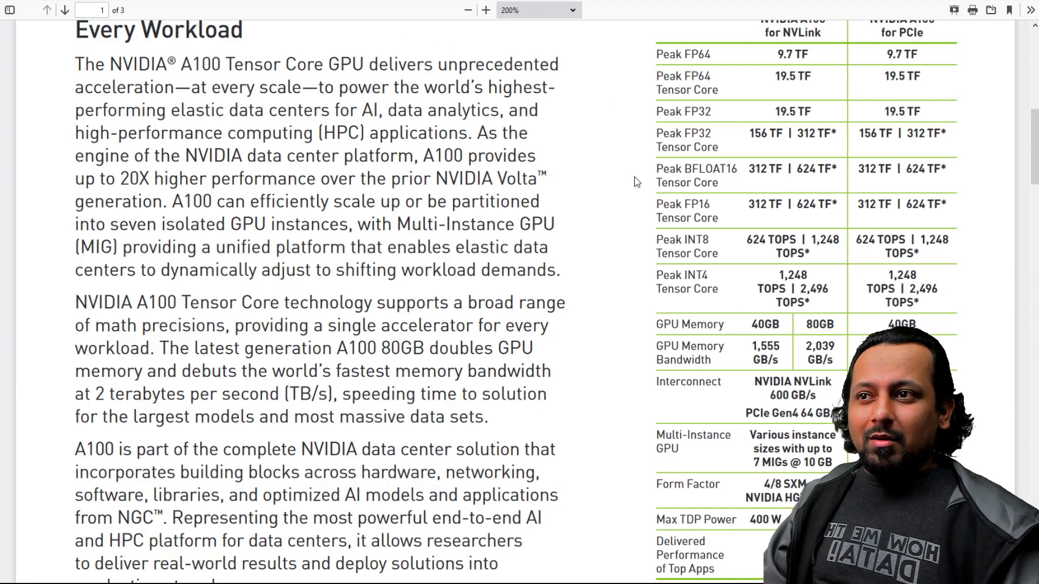
- Scroll the A100 datasheet to the GPU memory and memory bandwidth rows and highlight them
scroll(down, 3)
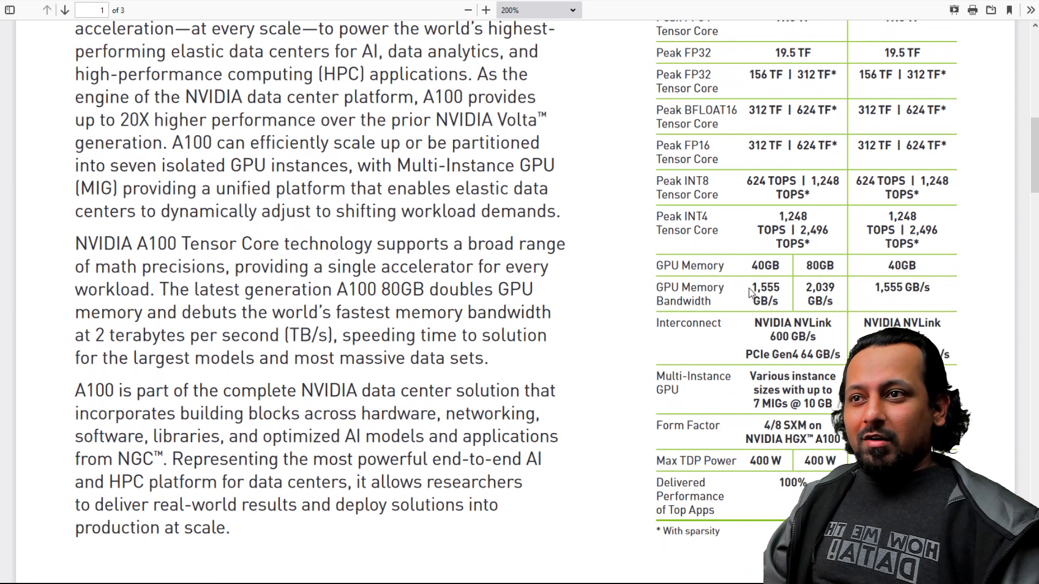
double_click(764, 265)
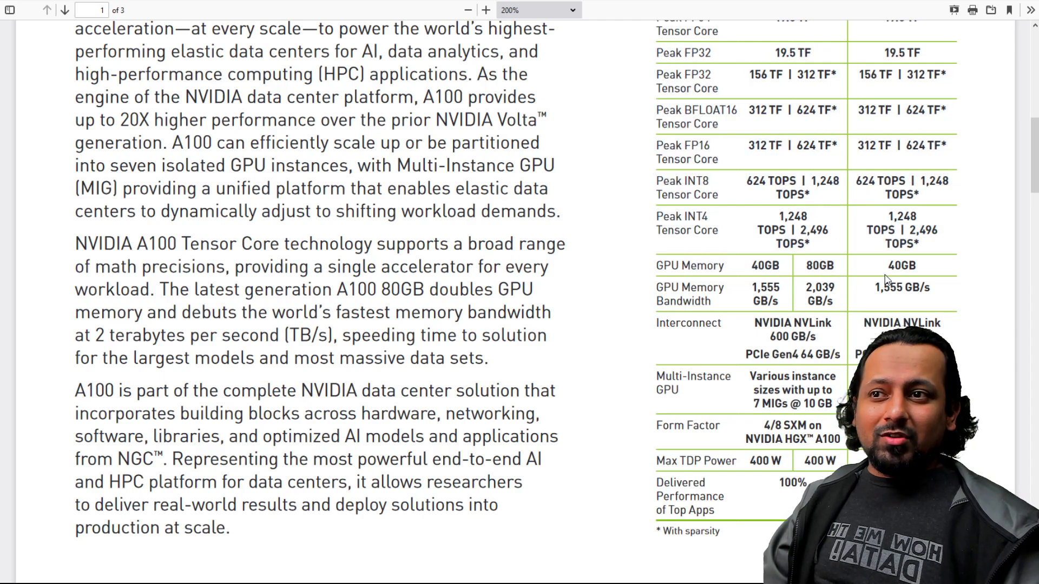
scroll(up, 3)
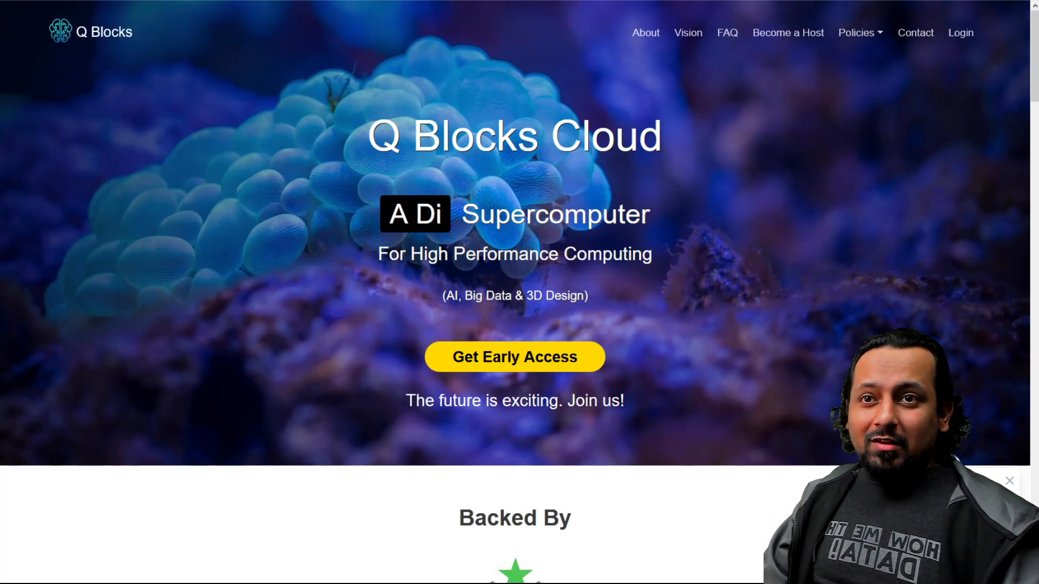
mouse_move(554, 368)
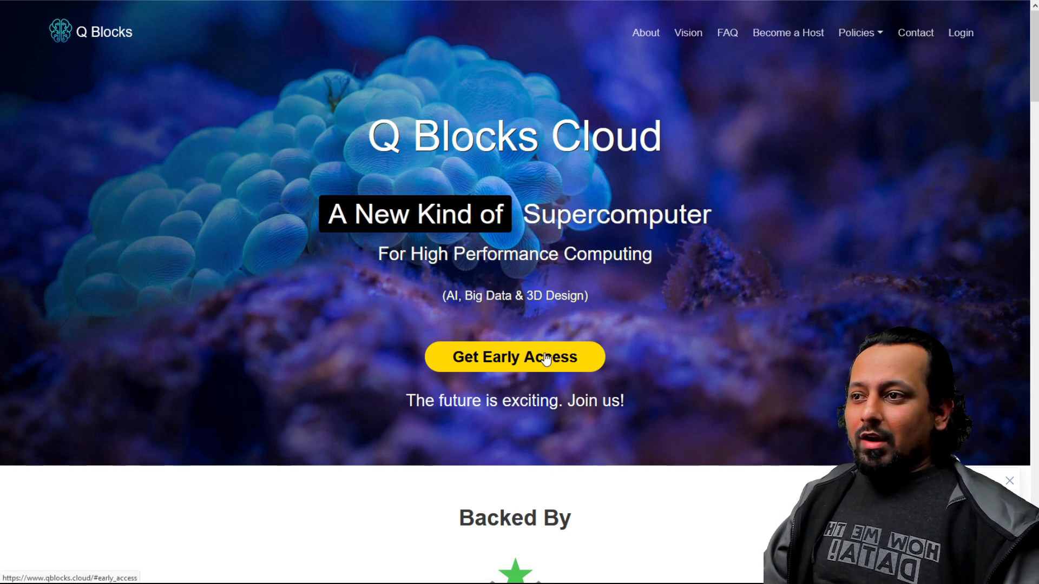
- Scroll the Q Blocks homepage down to the Backed By section and back up
scroll(down, 3)
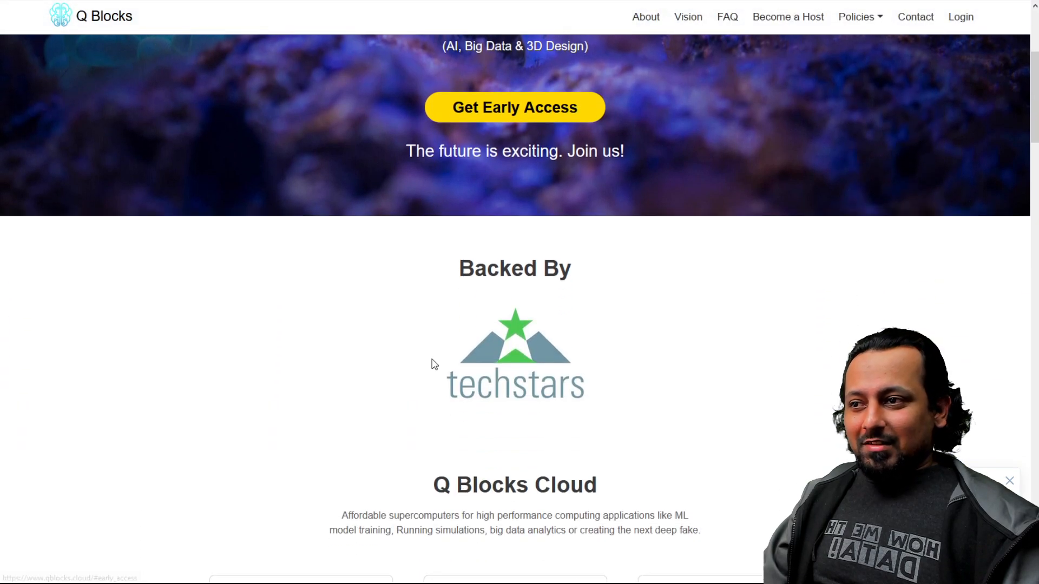
scroll(up, 3)
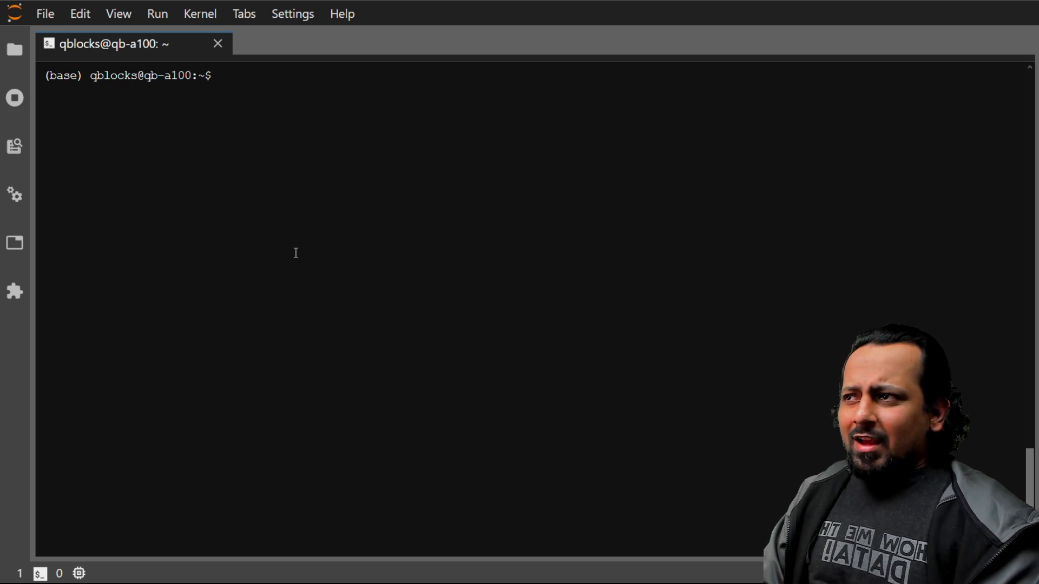
- Run nvidia-smi in the terminal and highlight the 37981MiB memory usage figure
text(nvid)
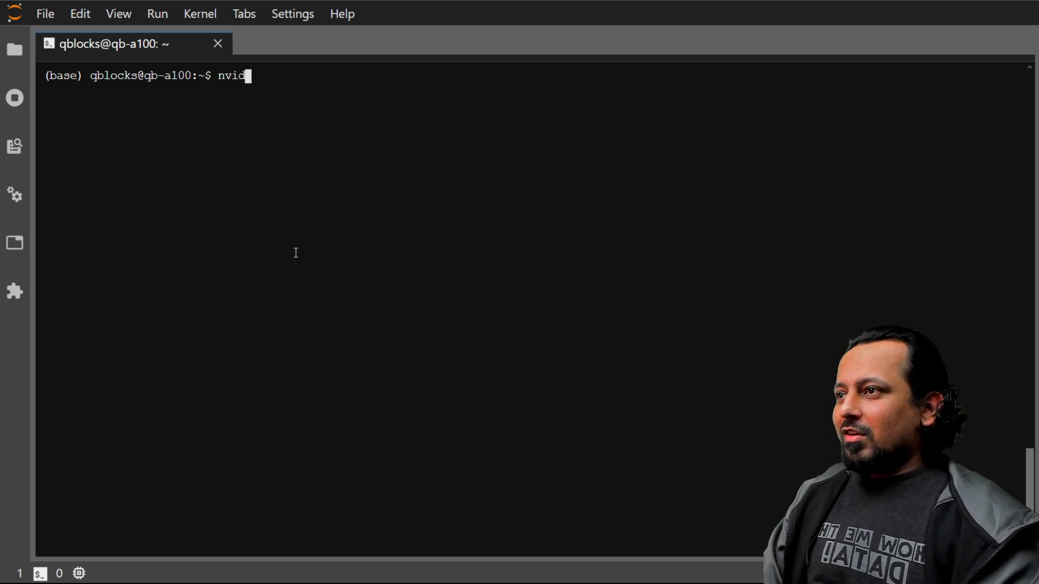
text(ia--s,)
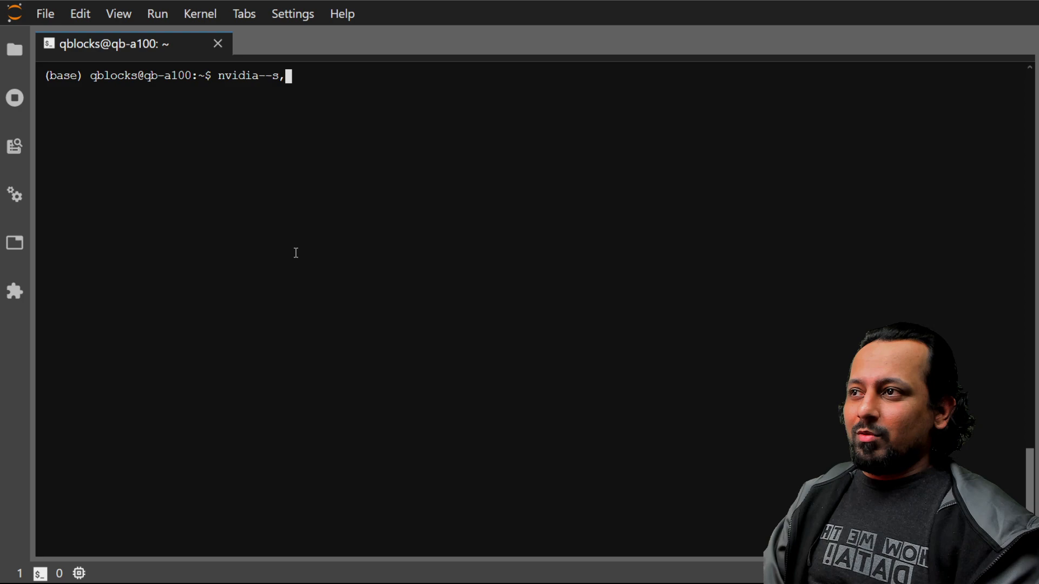
key(BackSpace)
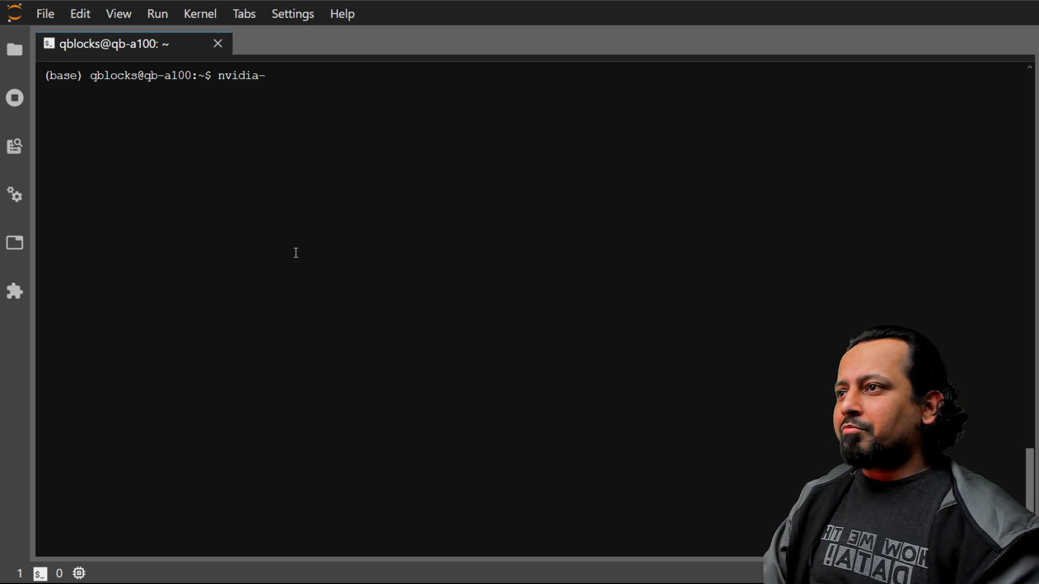
text(smi)
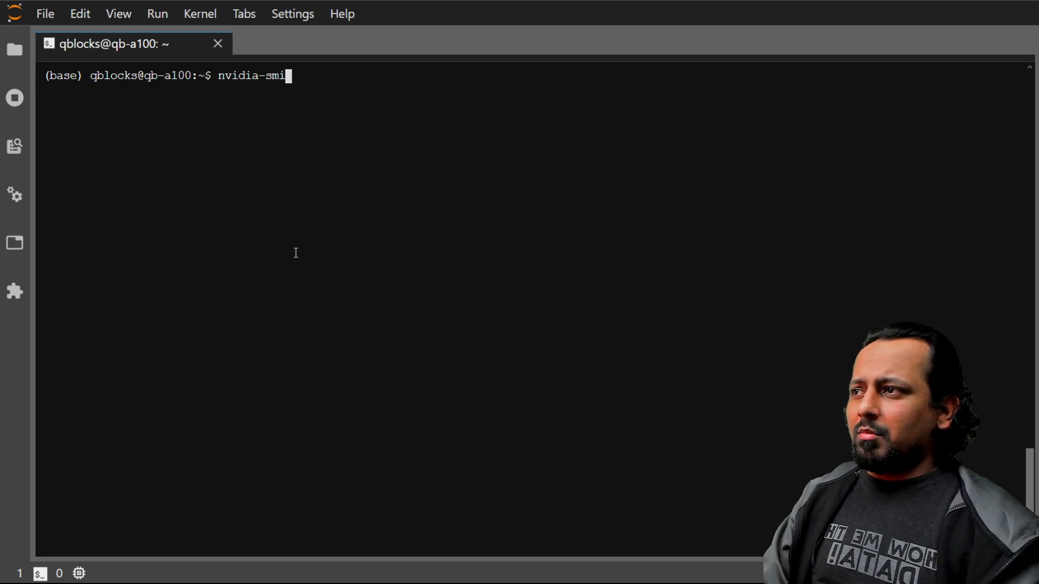
key(Return)
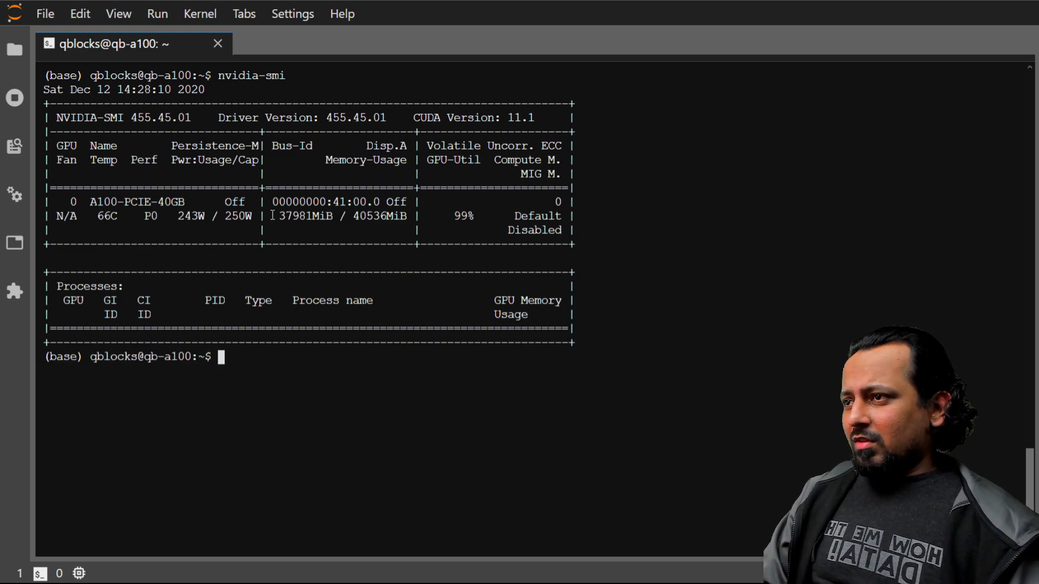
double_click(305, 216)
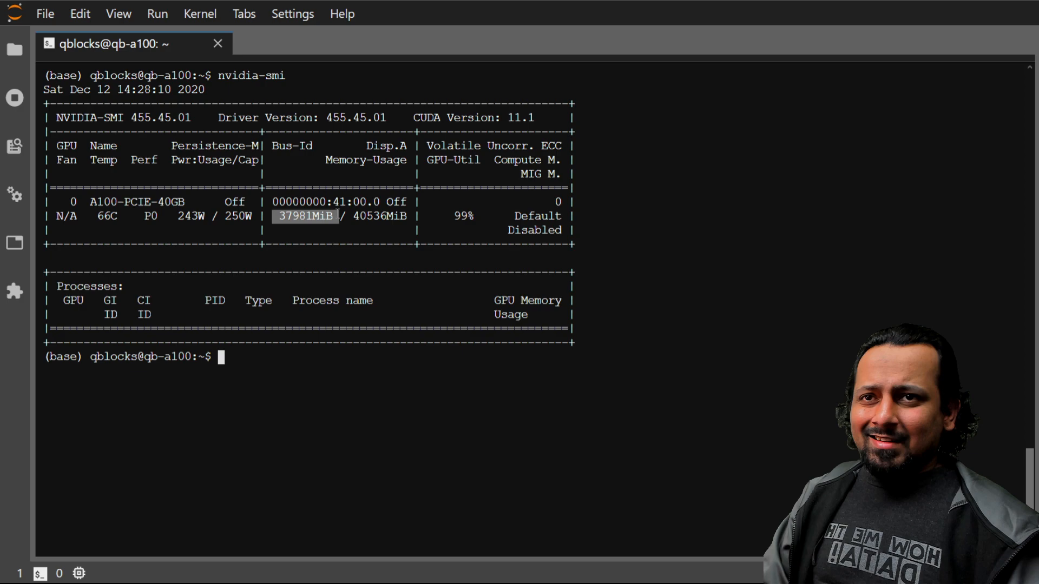
mouse_move(638, 365)
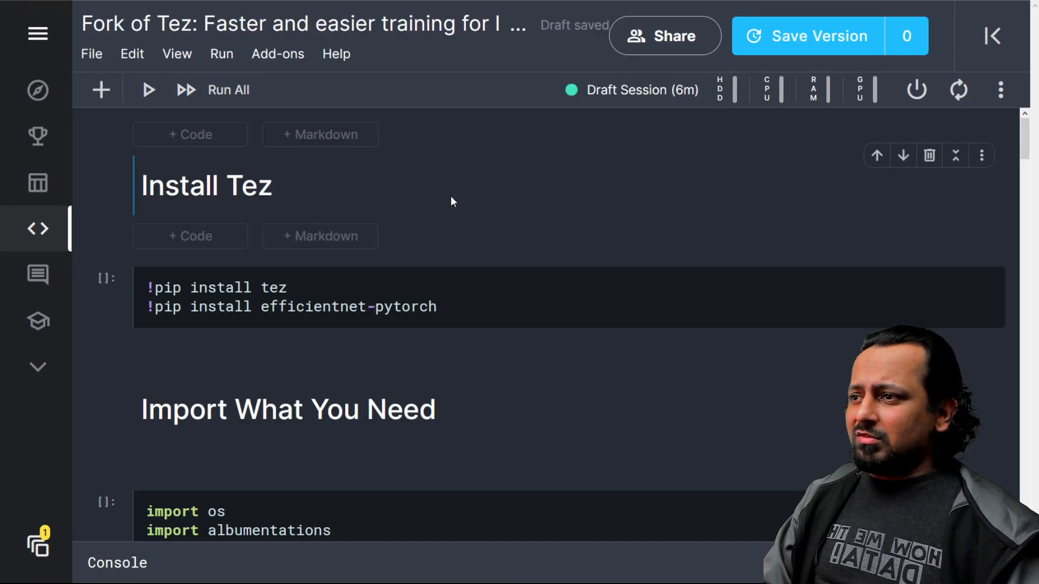
- Run the Install Tez cell to install tez 0.0.7 and efficientnet-pytorch 0.7.0
click(487, 292)
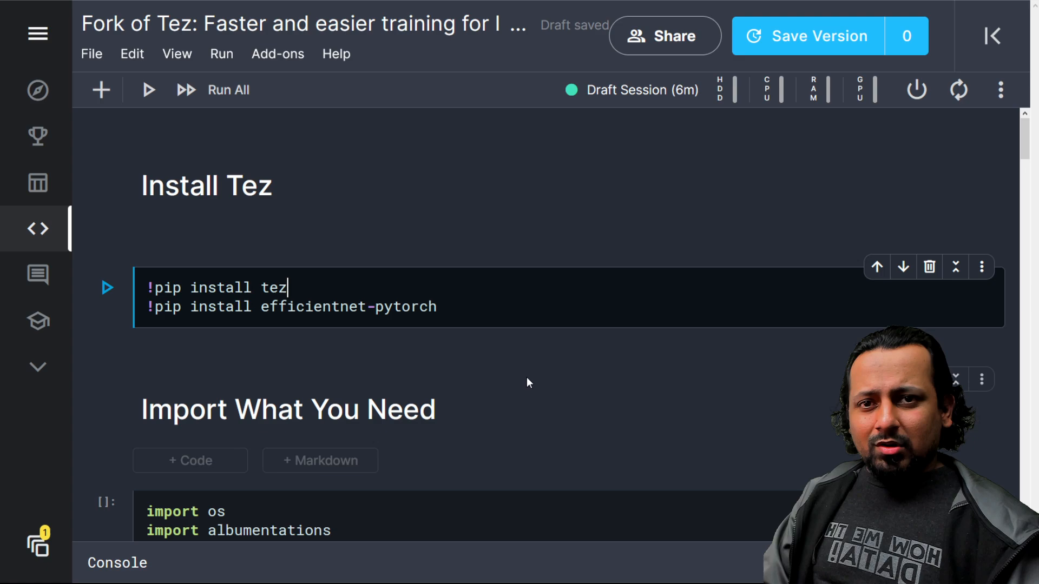
mouse_move(521, 363)
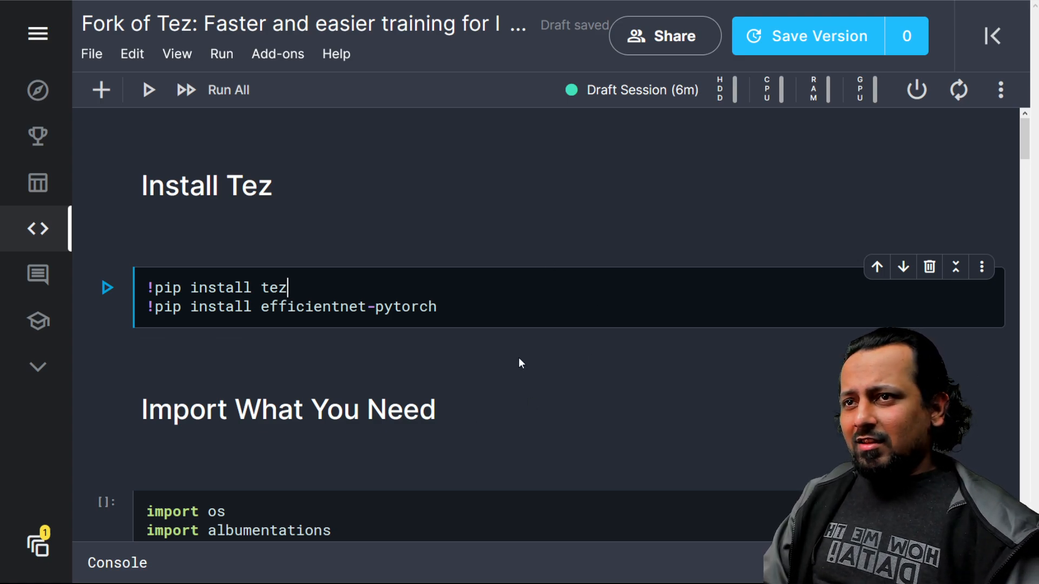
click(107, 287)
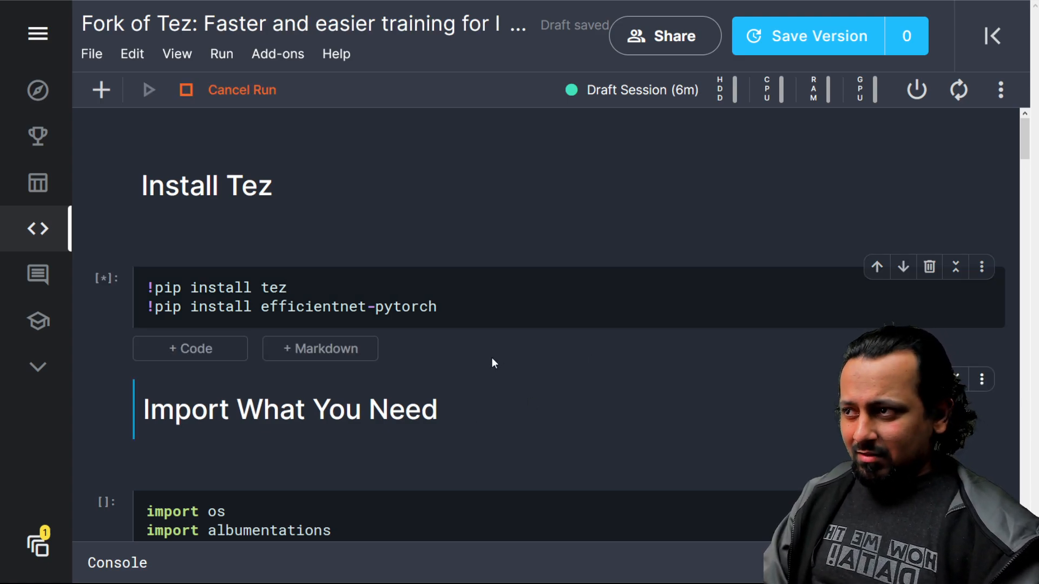
mouse_move(500, 271)
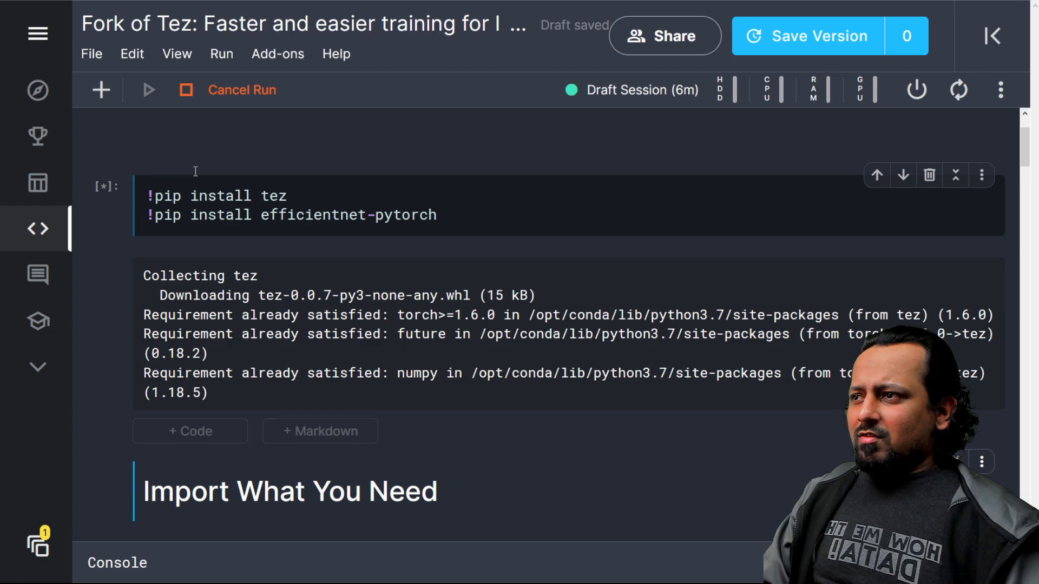
scroll(down, 3)
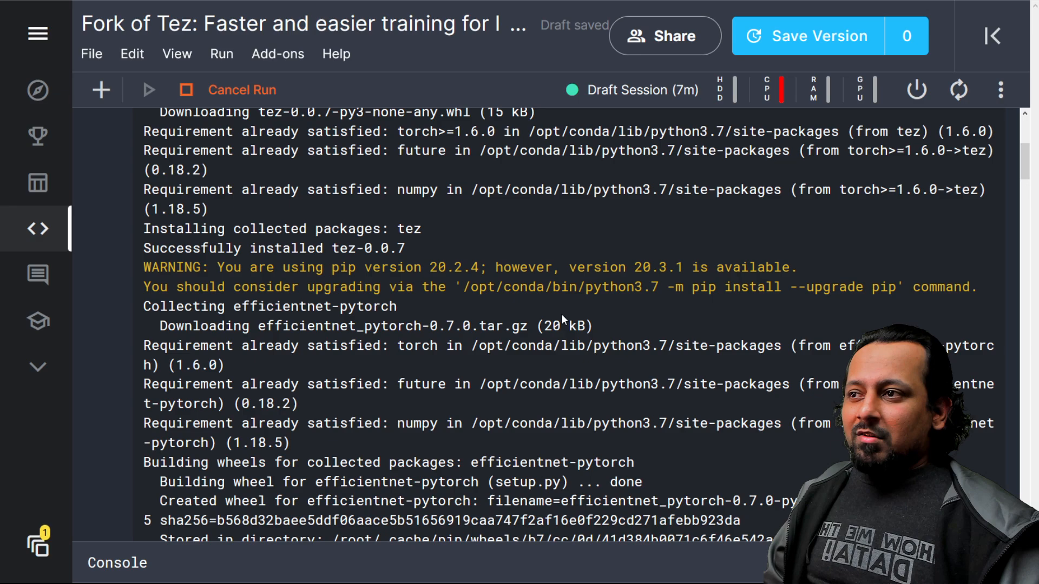
mouse_move(532, 320)
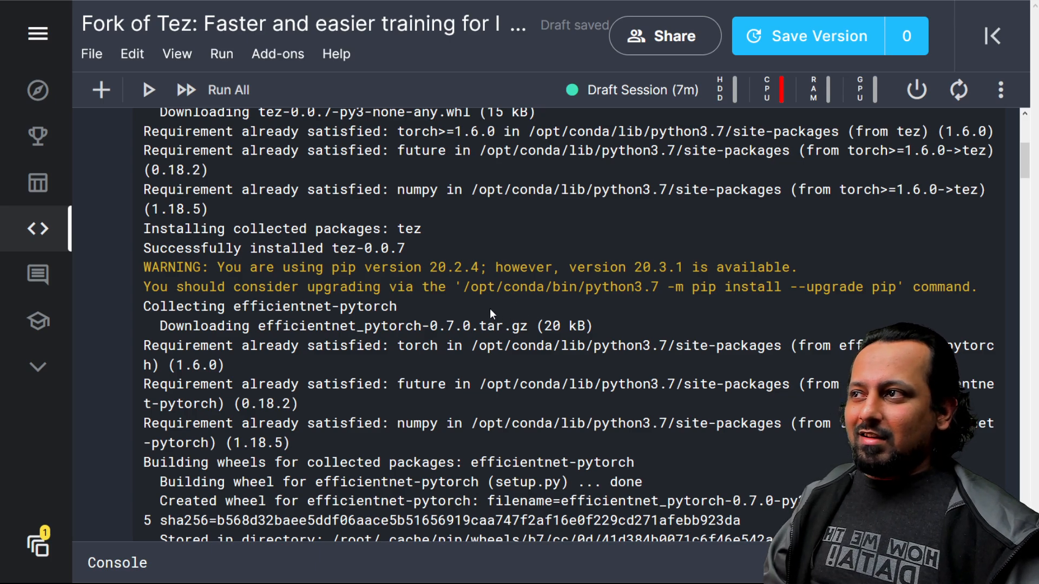
scroll(down, 3)
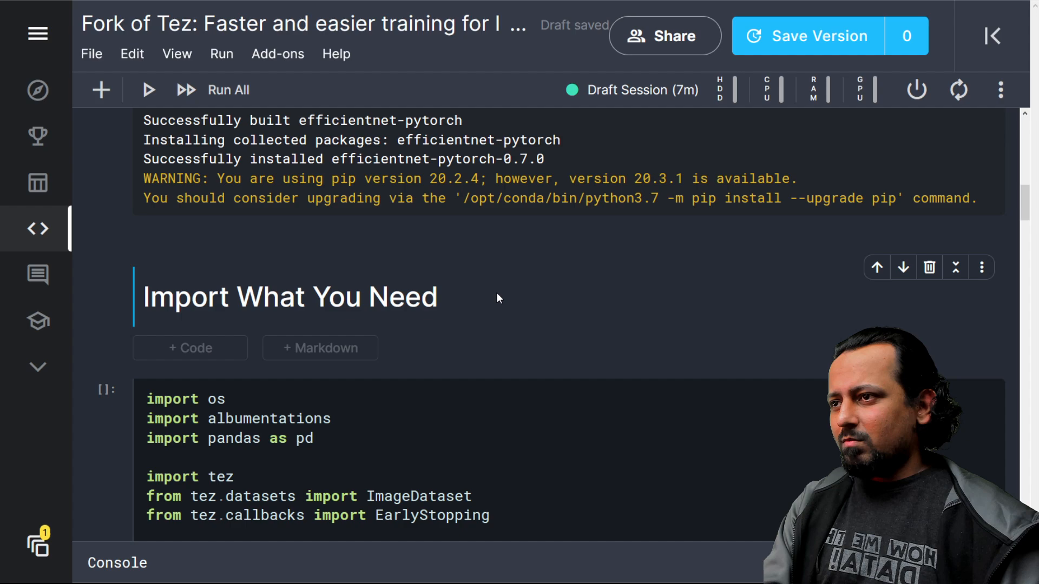
- Scroll past the LeafModel, augmentation and dataset cells to the training cell with train_bs 8
click(186, 89)
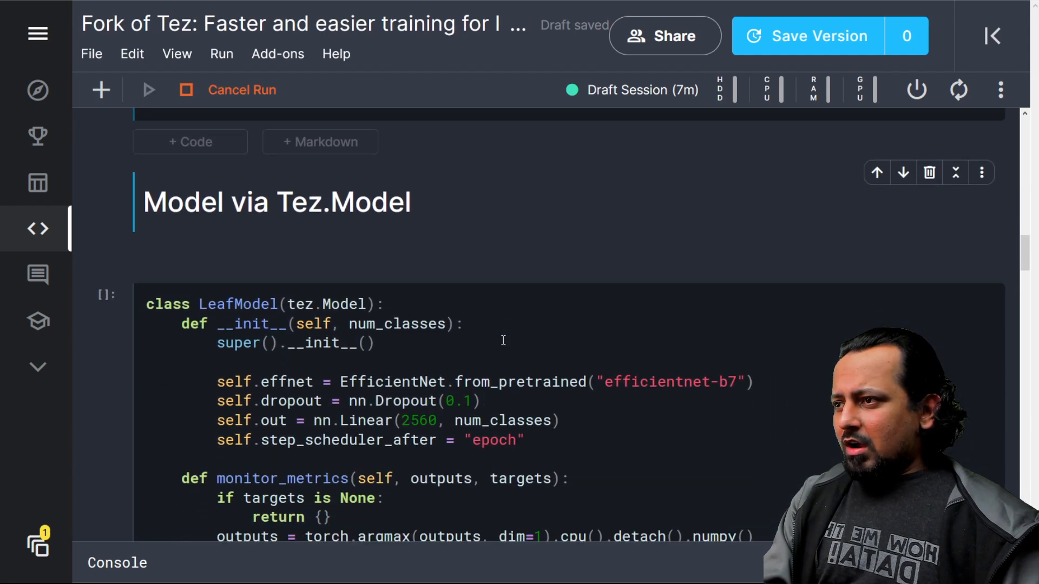
scroll(up, 3)
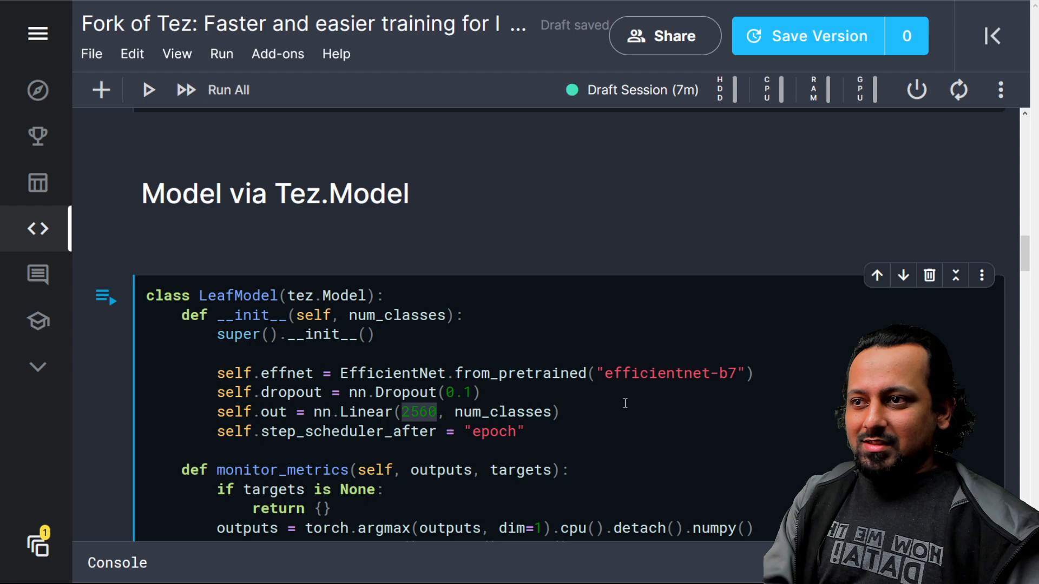
scroll(down, 3)
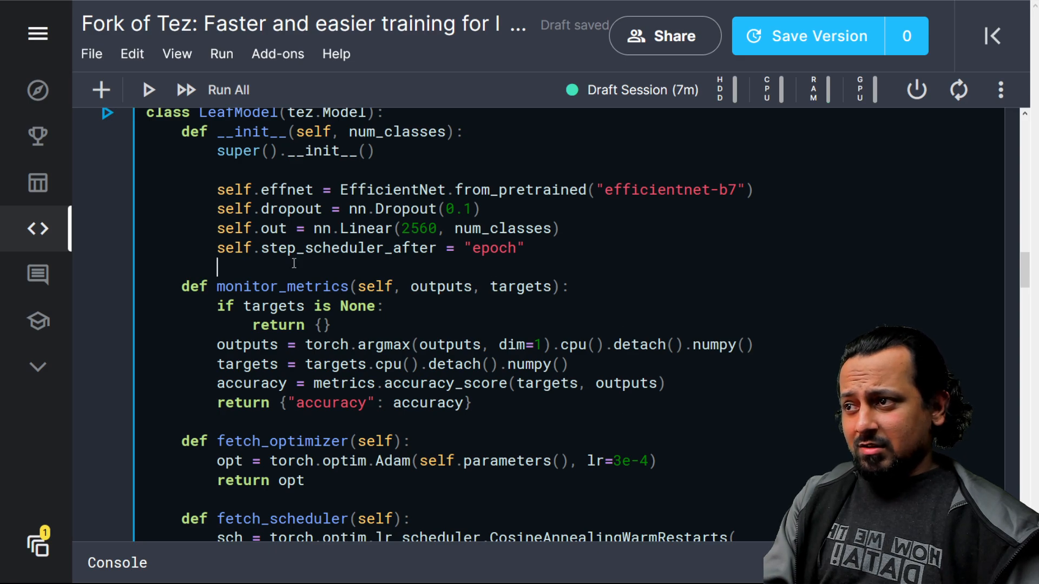
scroll(down, 3)
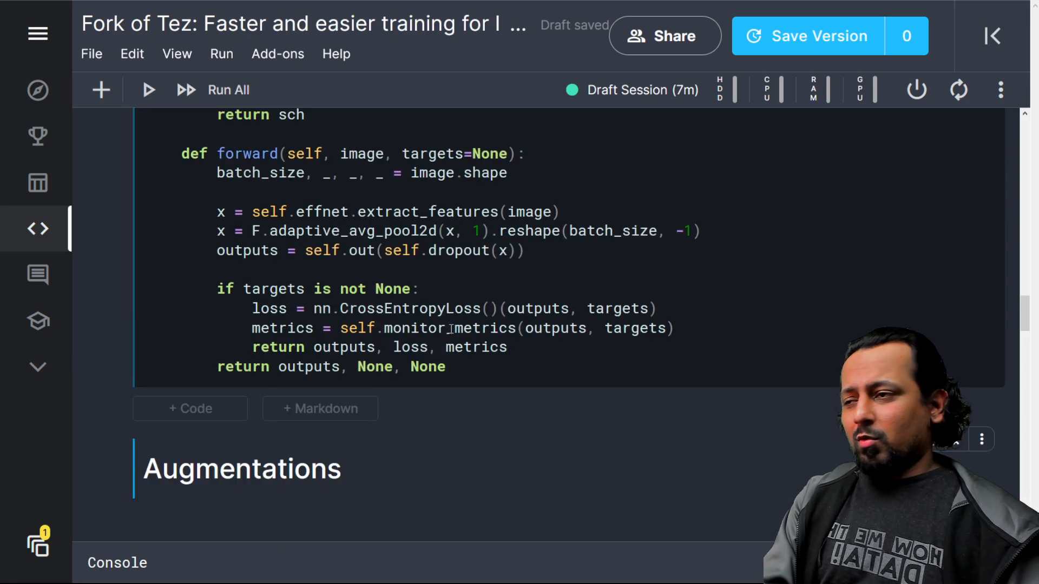
scroll(down, 3)
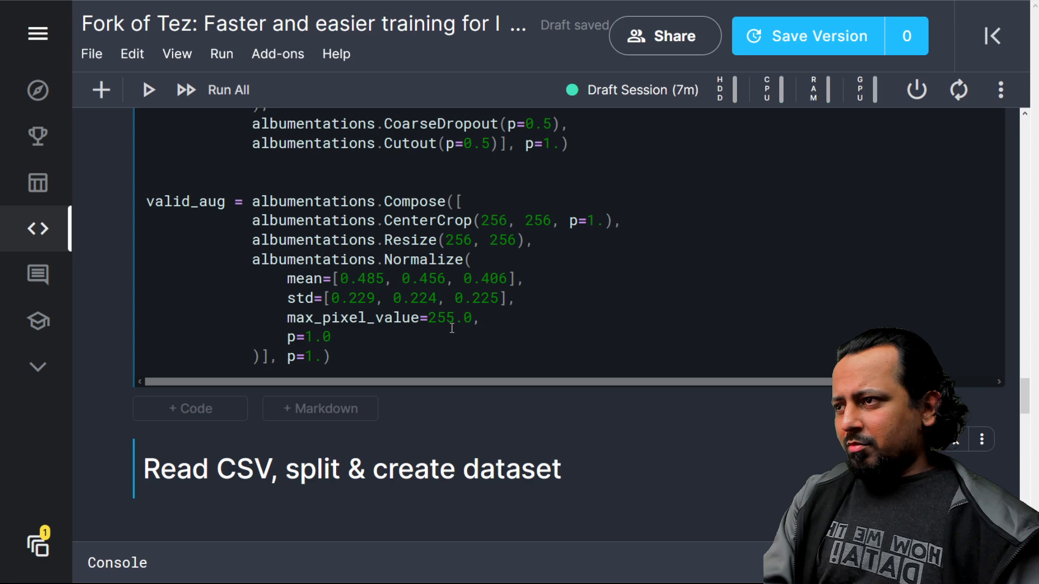
scroll(up, 3)
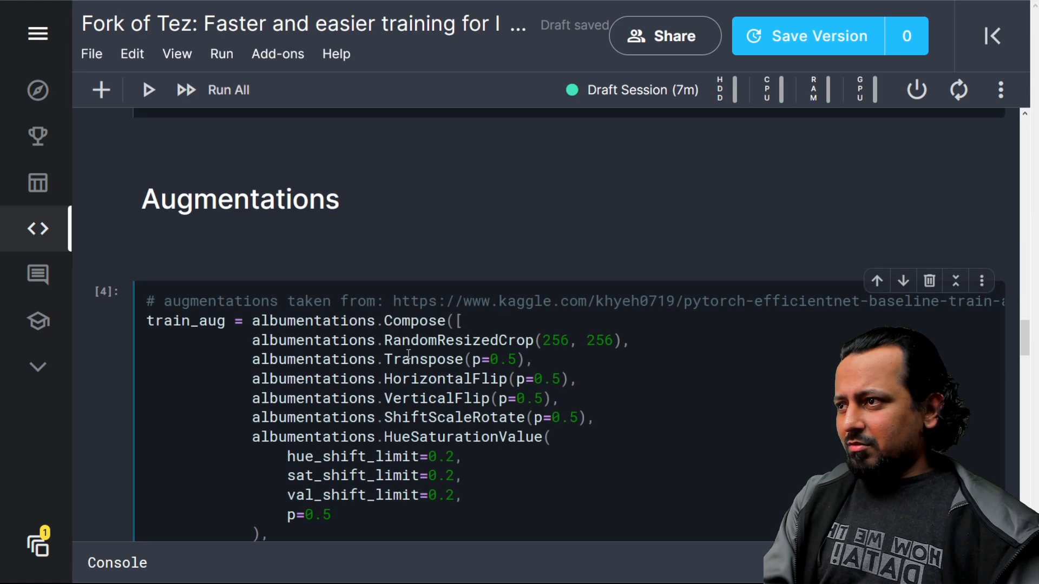
scroll(up, 3)
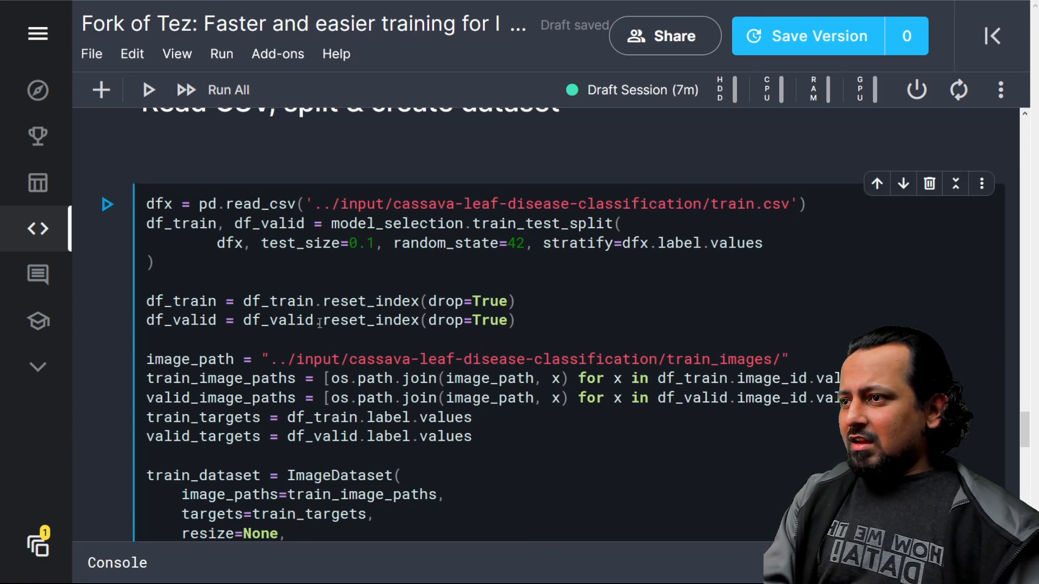
scroll(down, 3)
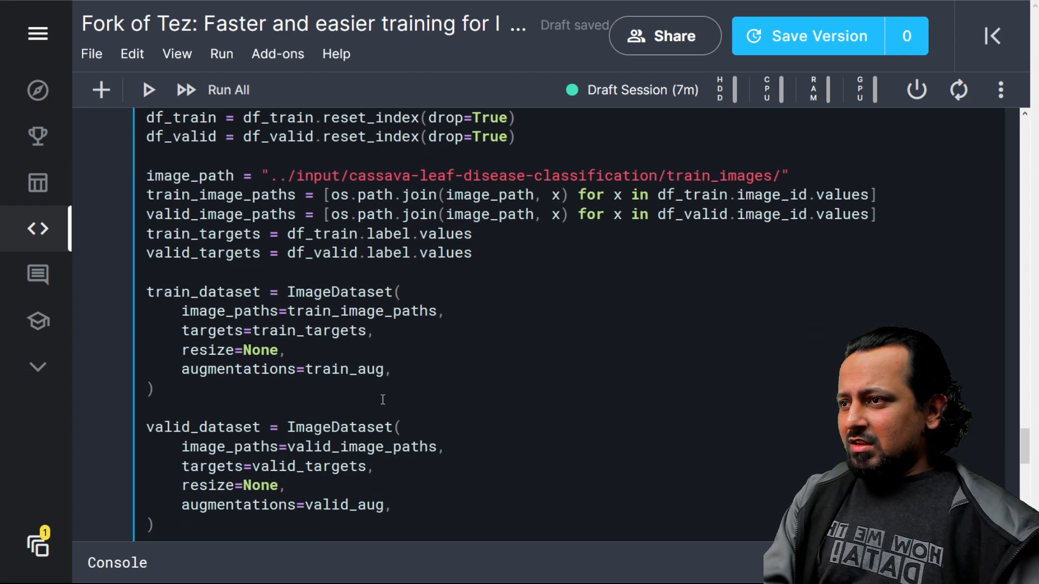
scroll(down, 3)
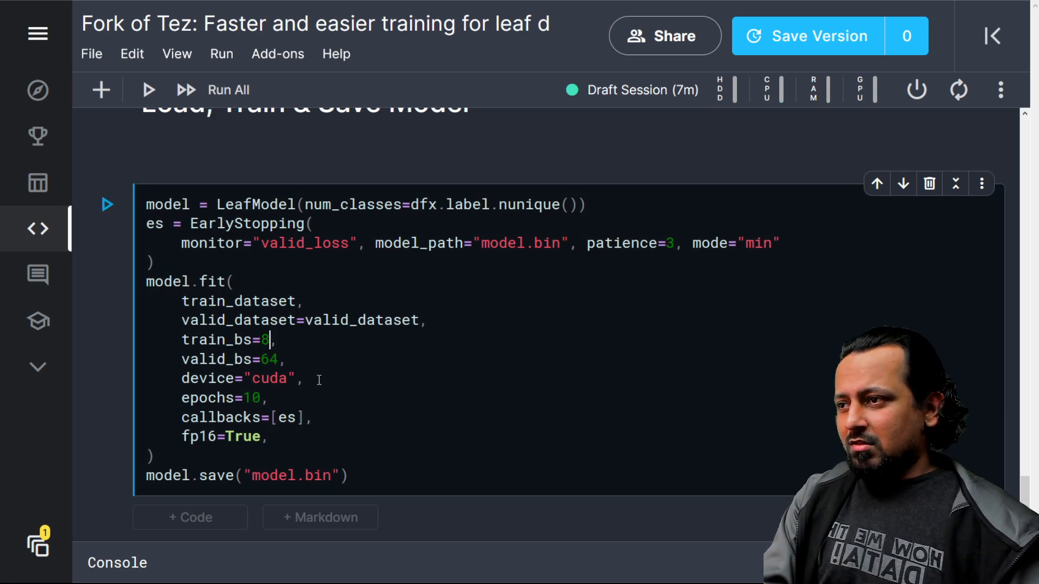
- Change valid_bs to 8, run the training cell, and watch EfficientNet-B7 weights load
text(8)
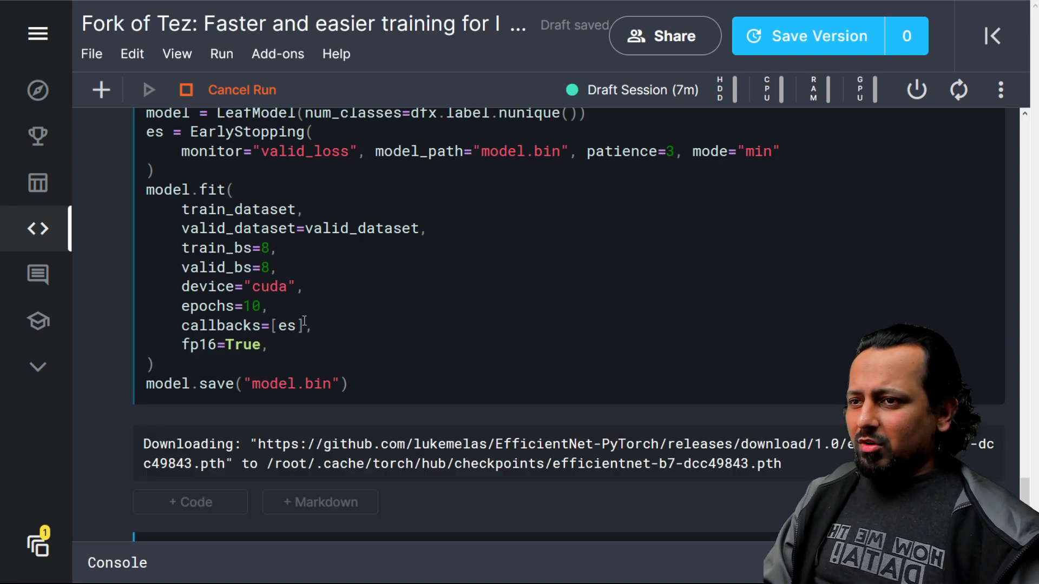
scroll(down, 3)
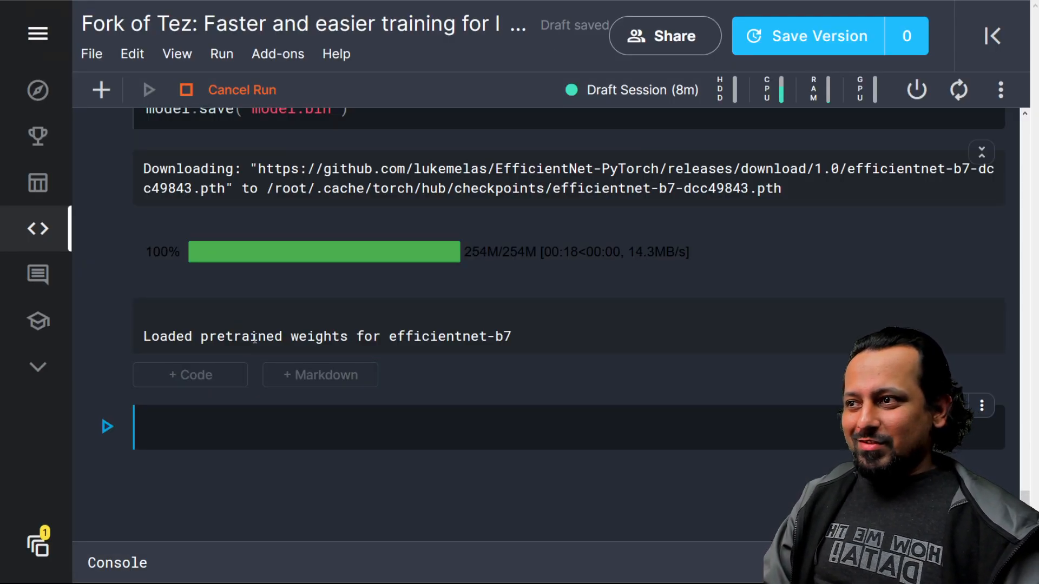
mouse_move(368, 257)
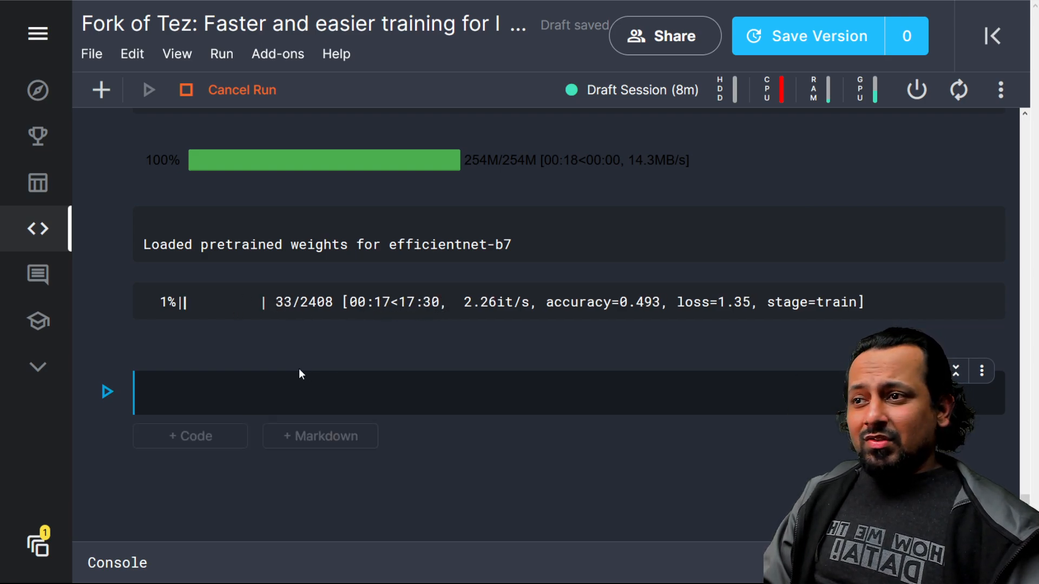
scroll(up, 3)
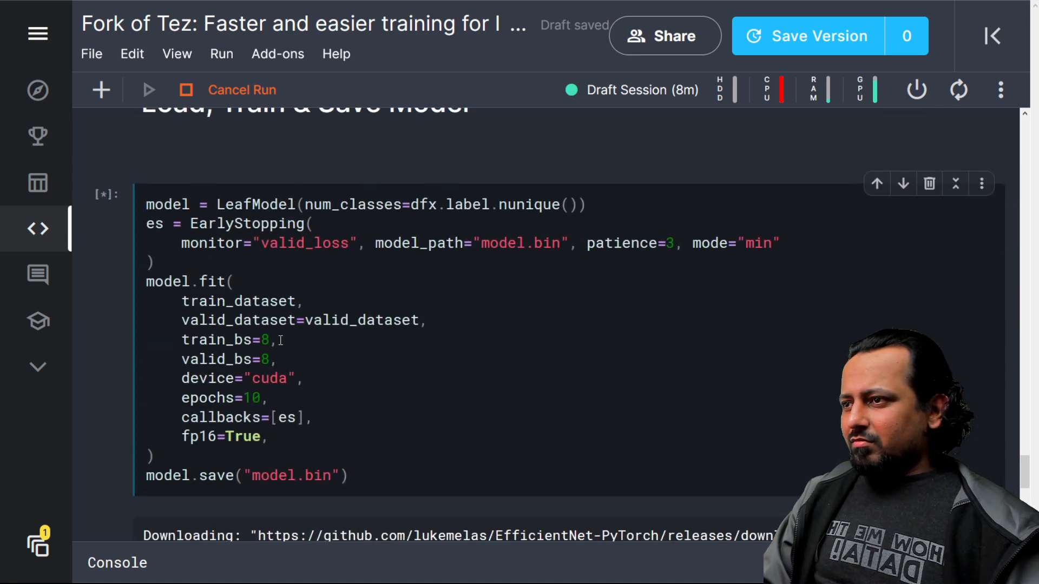
scroll(down, 3)
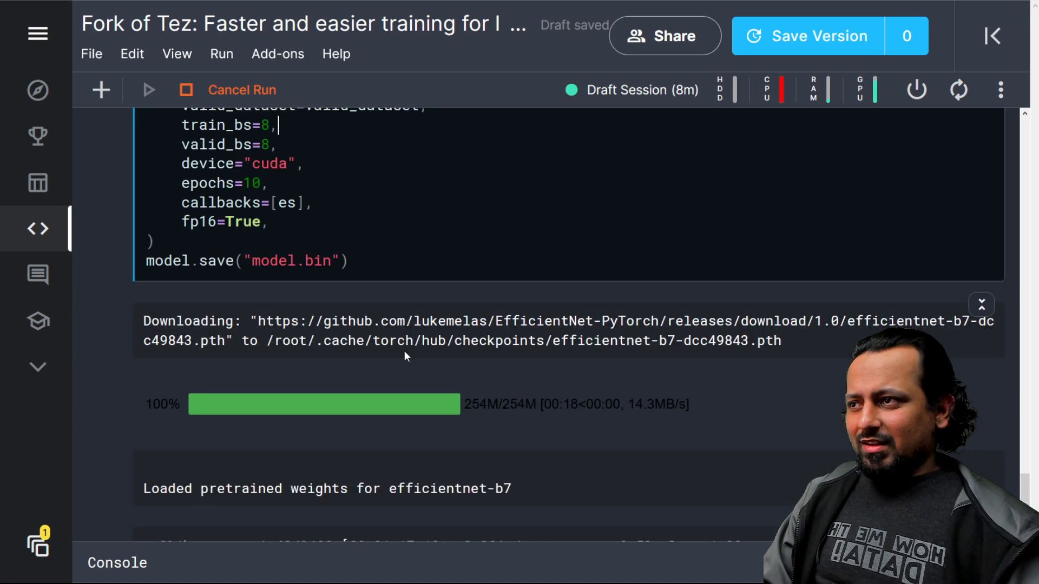
scroll(down, 3)
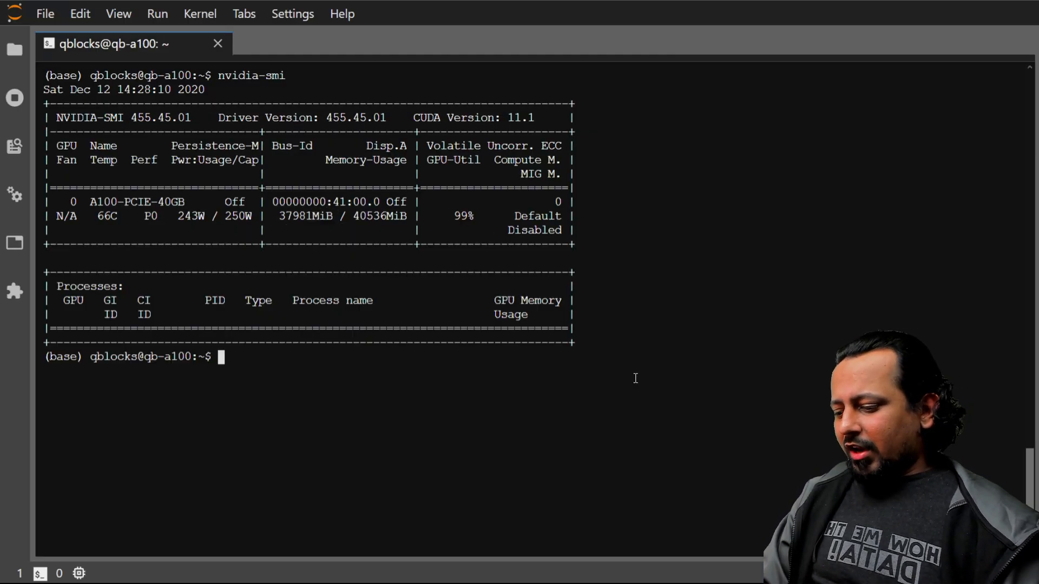
- Start a cat command on the leaf_disease_classification folder, then erase it
text(cat)
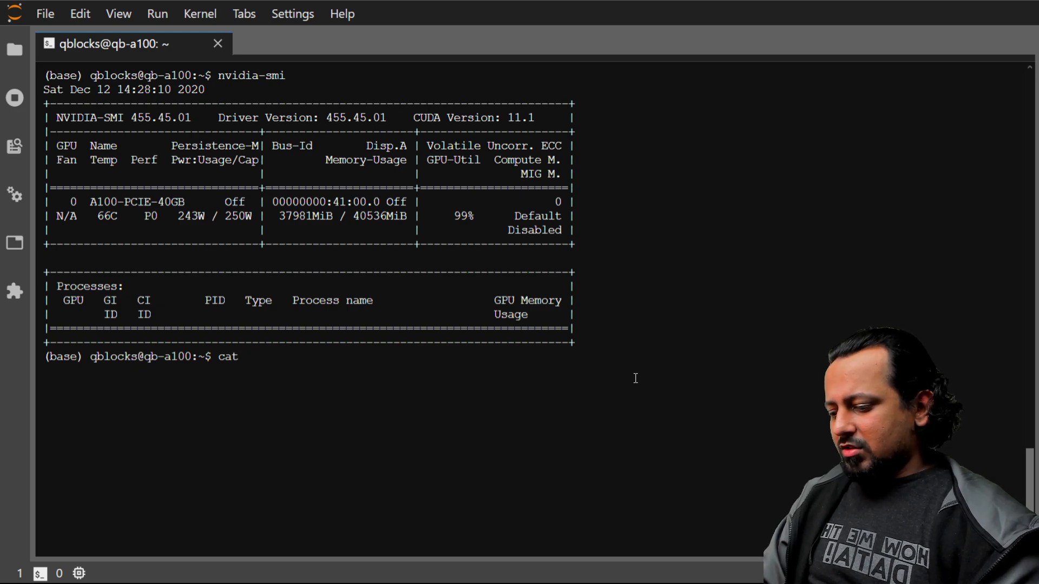
text(le)
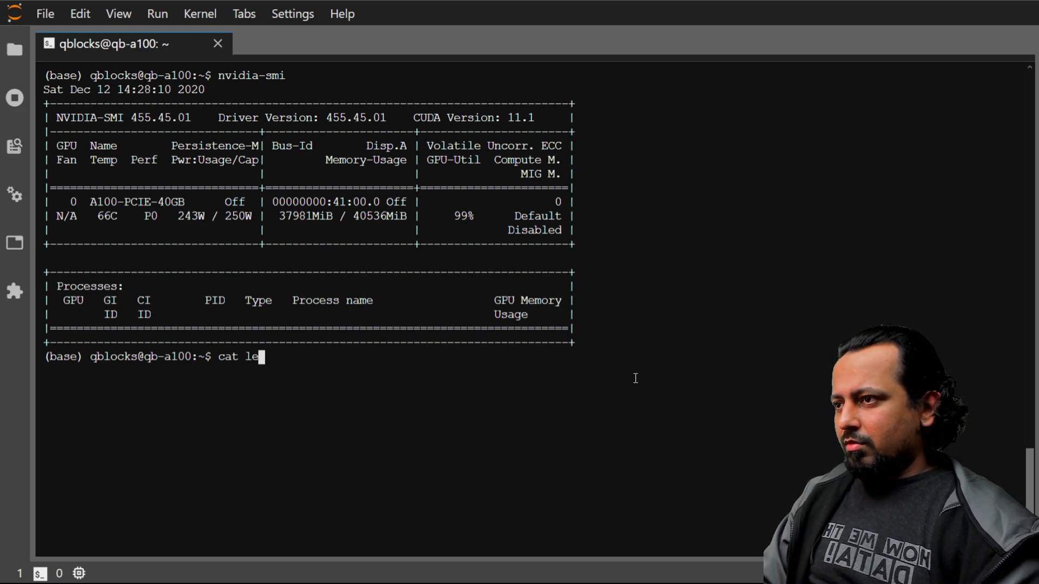
text(ad)
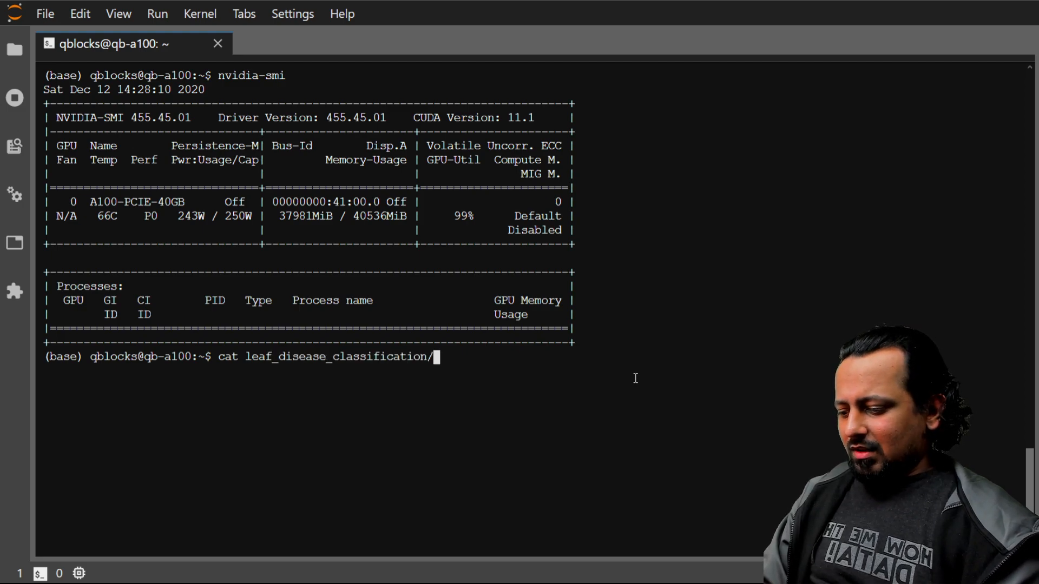
key(Backspace)
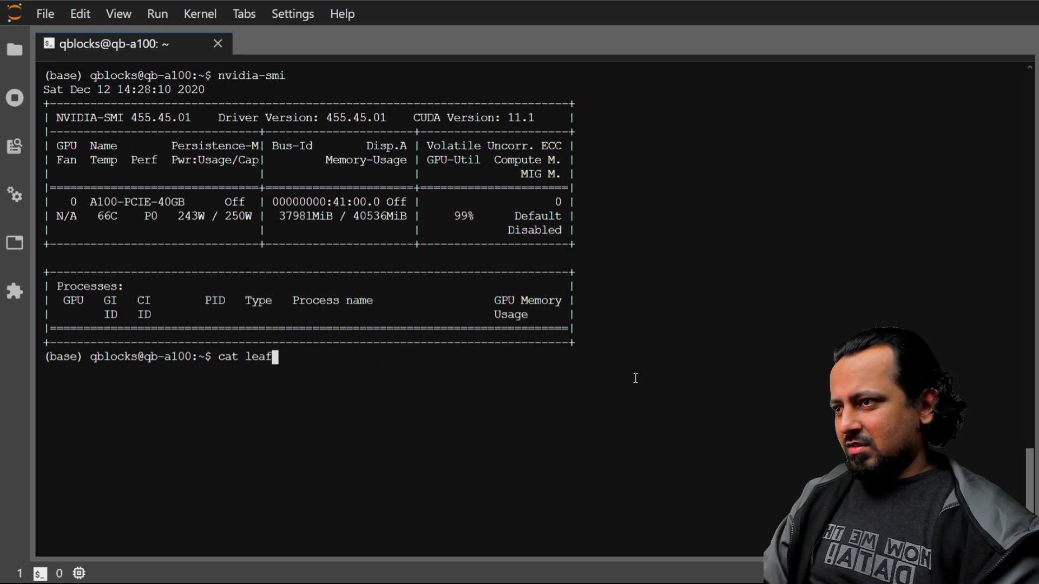
- Open leaf_disease_classification/src/abhishek_effnet7_512.py in nano
text(nano)
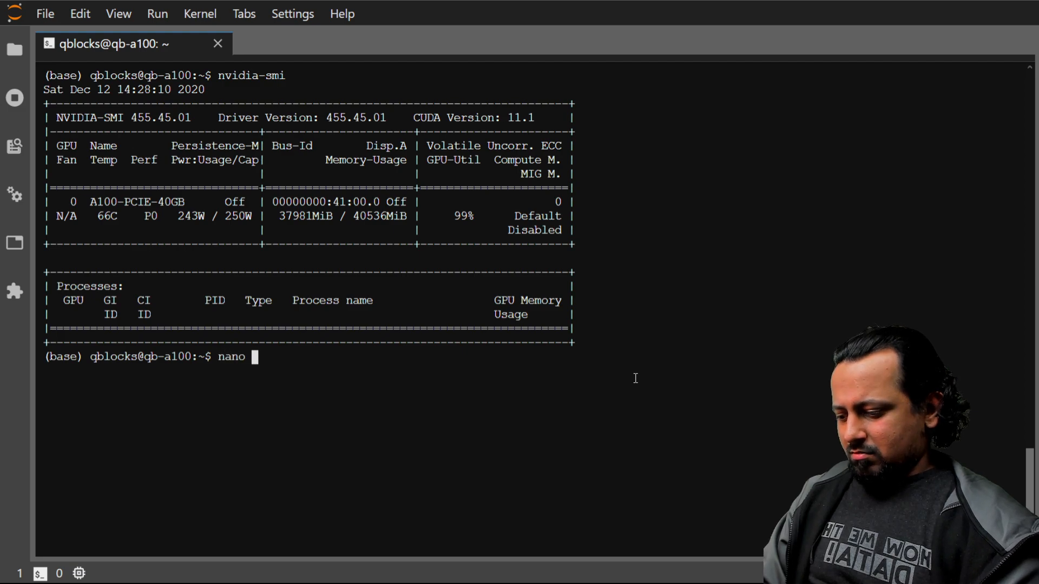
text(leaf_disease_classification/)
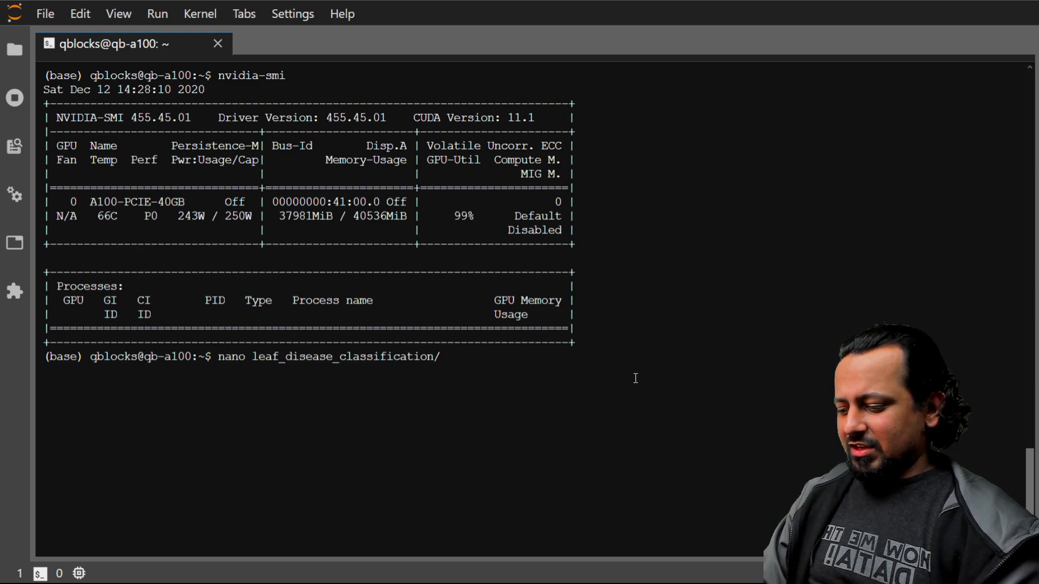
text(abhishek)
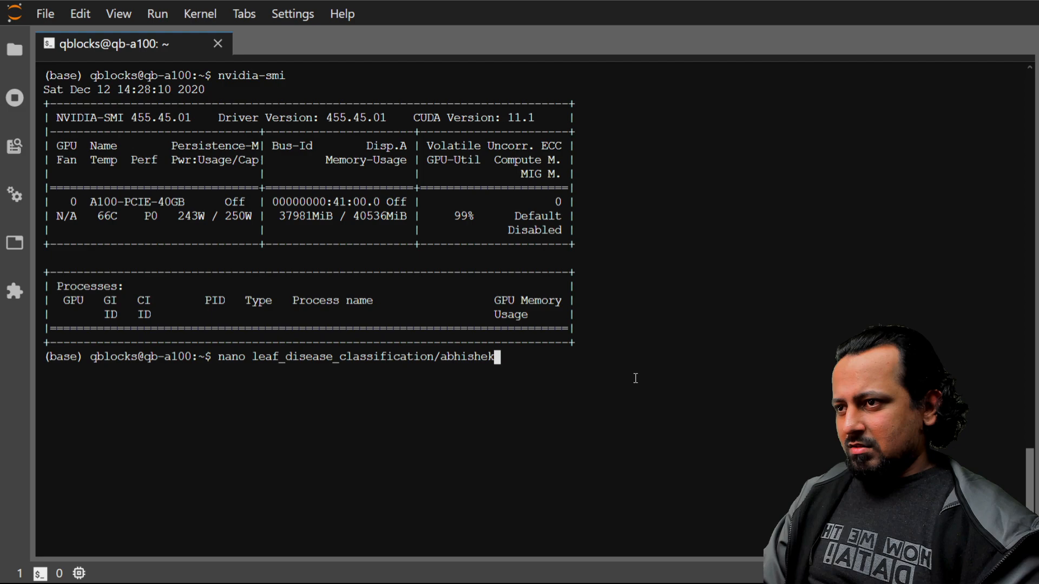
text(_eff)
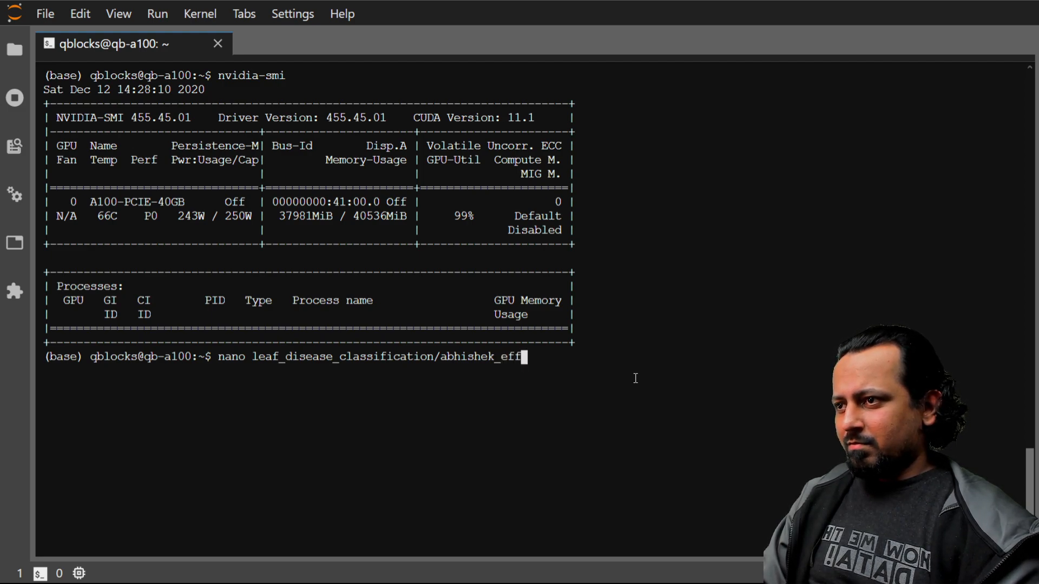
key(Backspace)
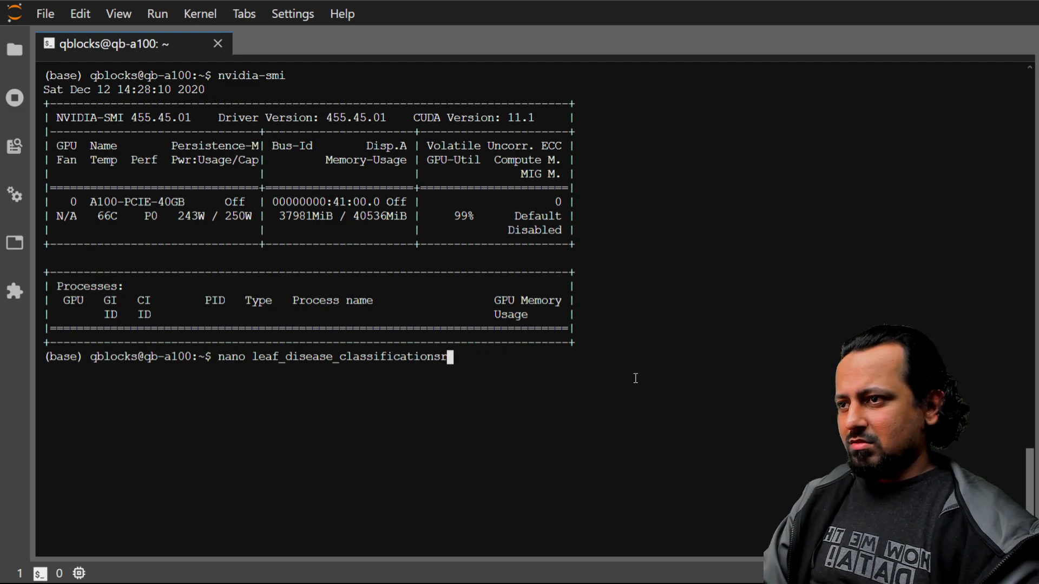
text(src/)
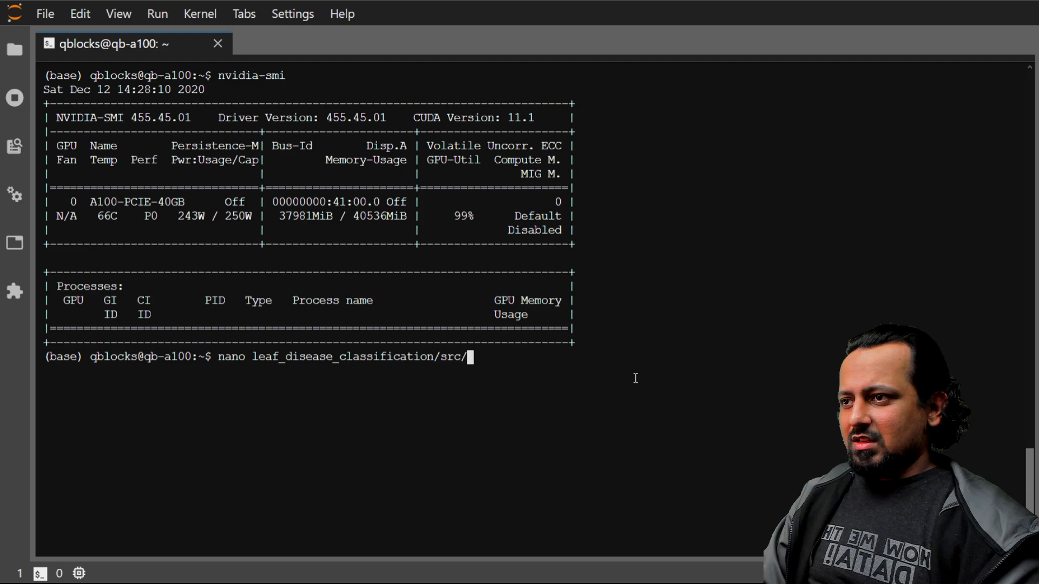
text(abhishek_effnet)
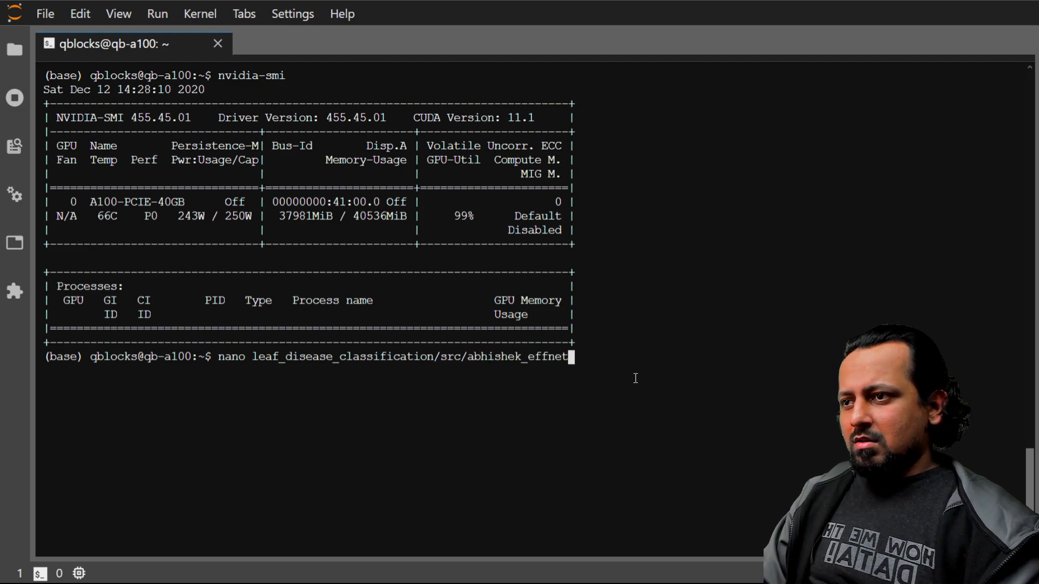
text(7_512.py)
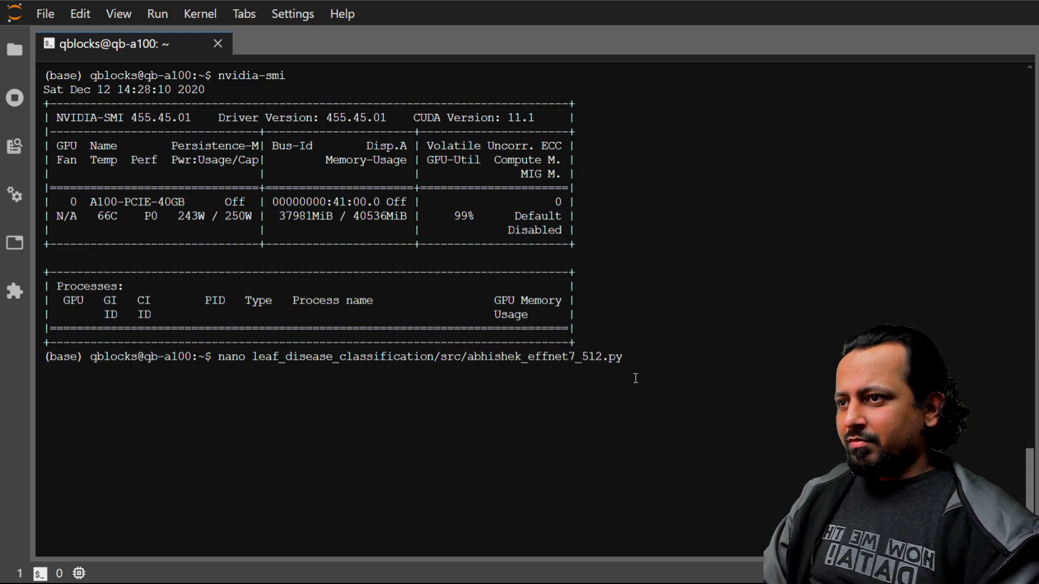
key(Return)
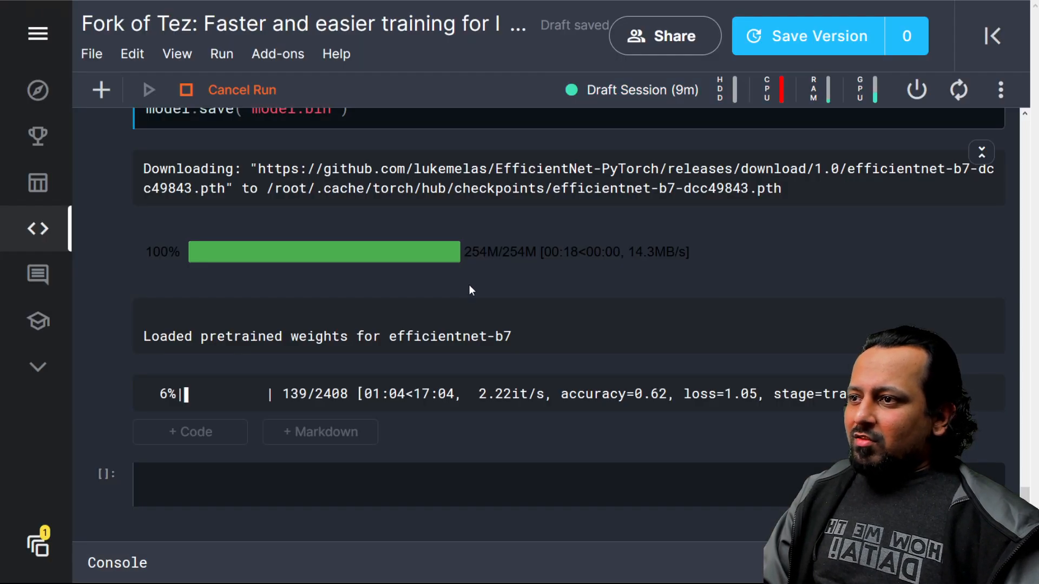
- Replace the 256 crop size with 512 in the Augmentations cell
scroll(up, 3)
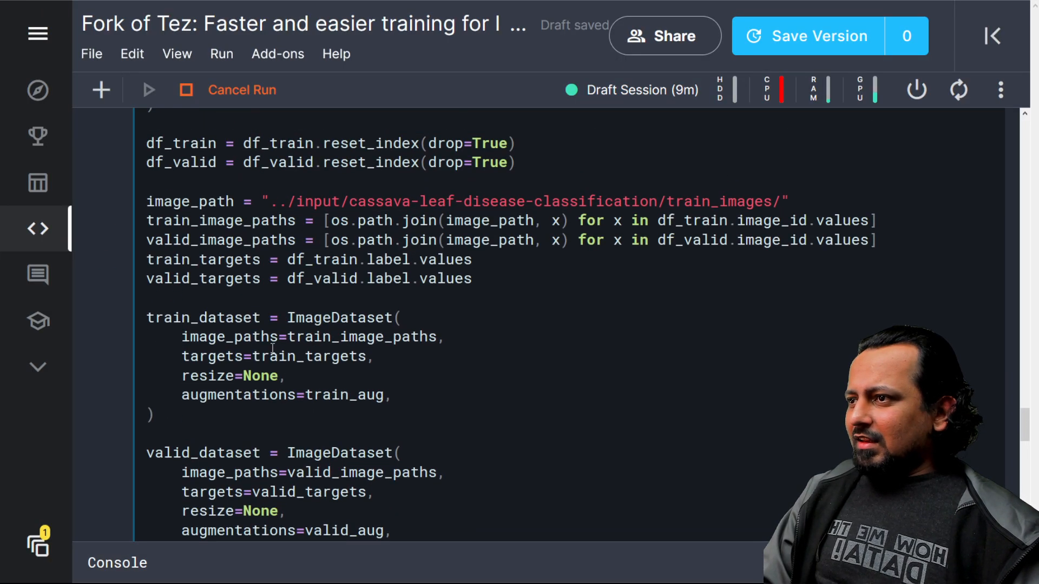
scroll(up, 3)
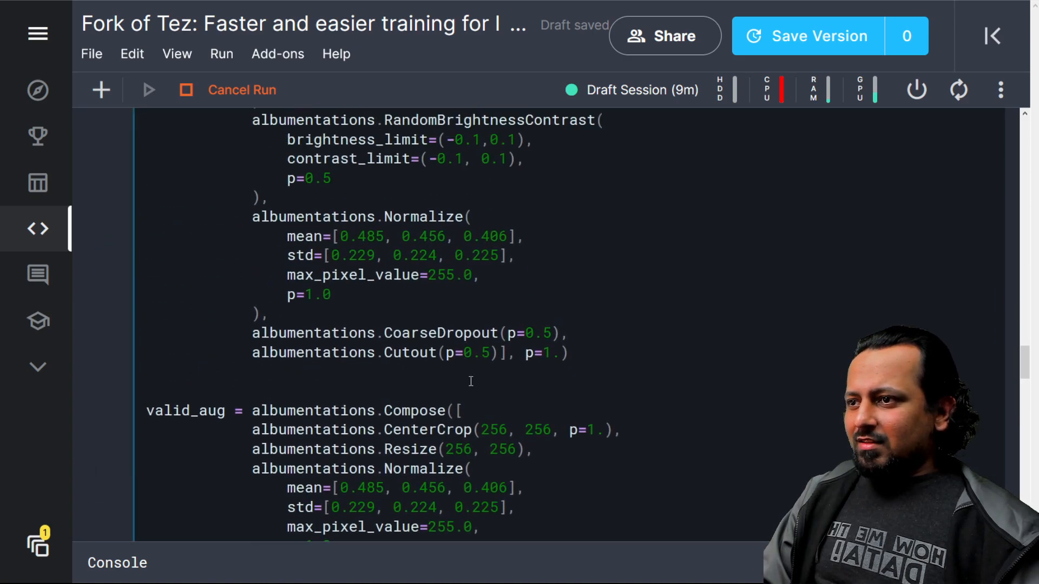
double_click(492, 429)
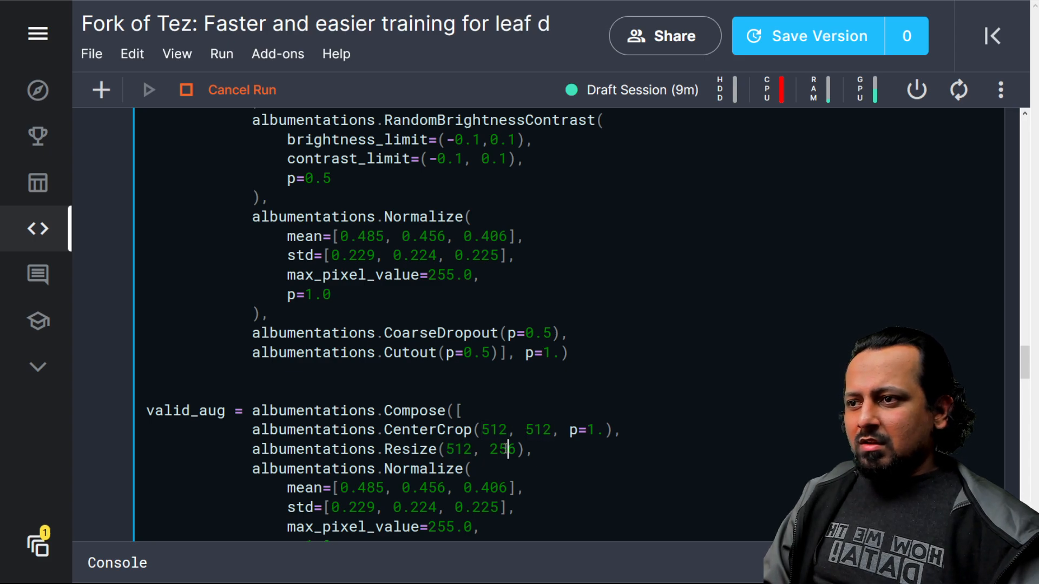
scroll(up, 3)
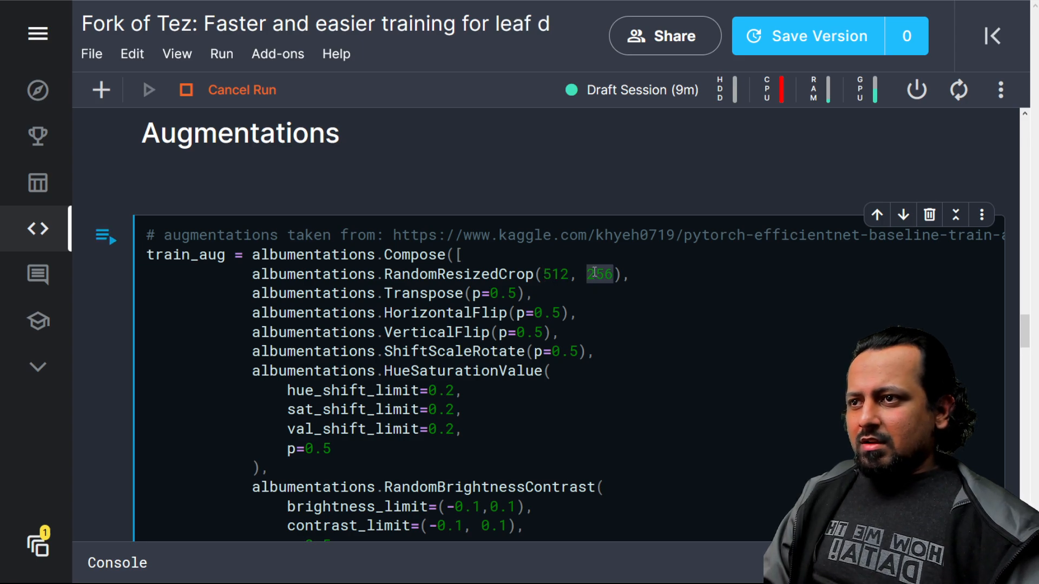
text(512)
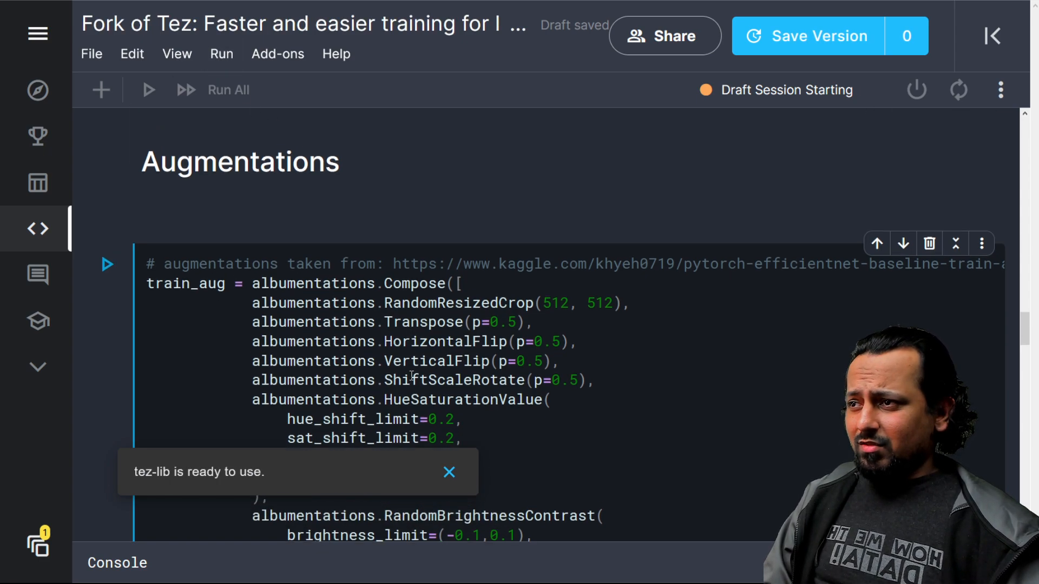
- Run all notebook cells again with the 512-pixel augmentation settings
click(221, 54)
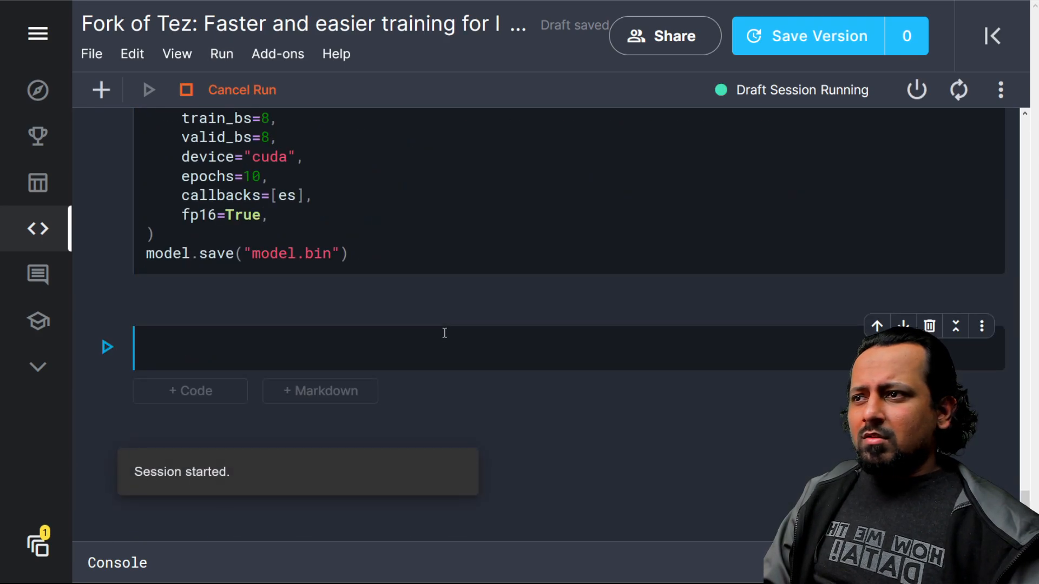
mouse_move(404, 319)
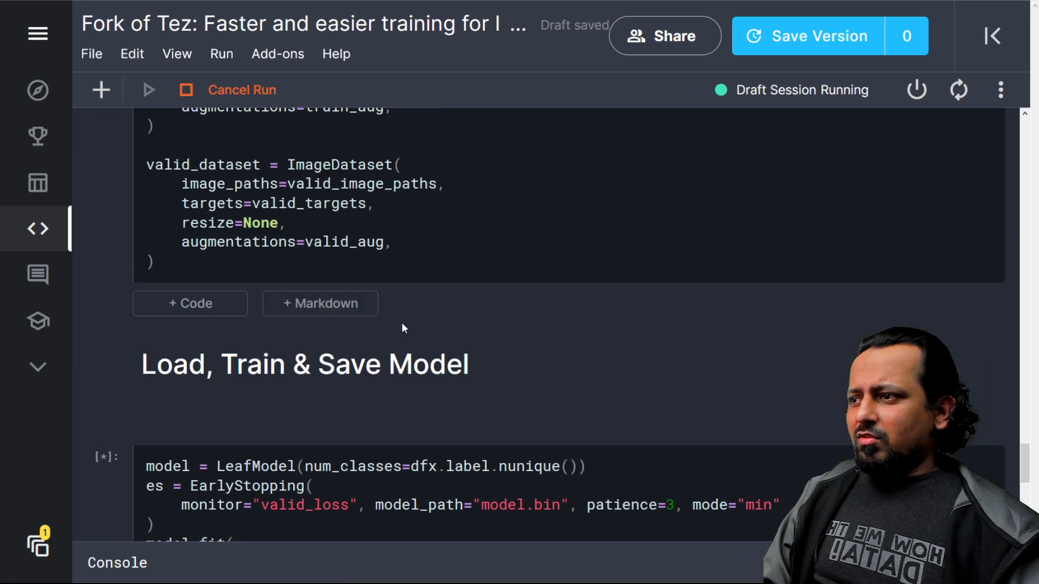
scroll(up, 3)
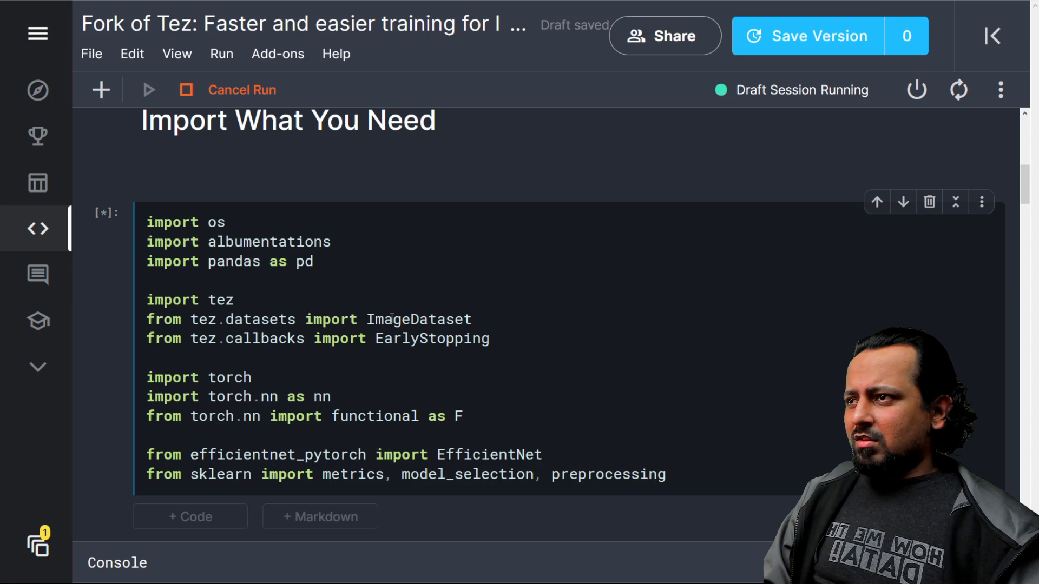
scroll(down, 3)
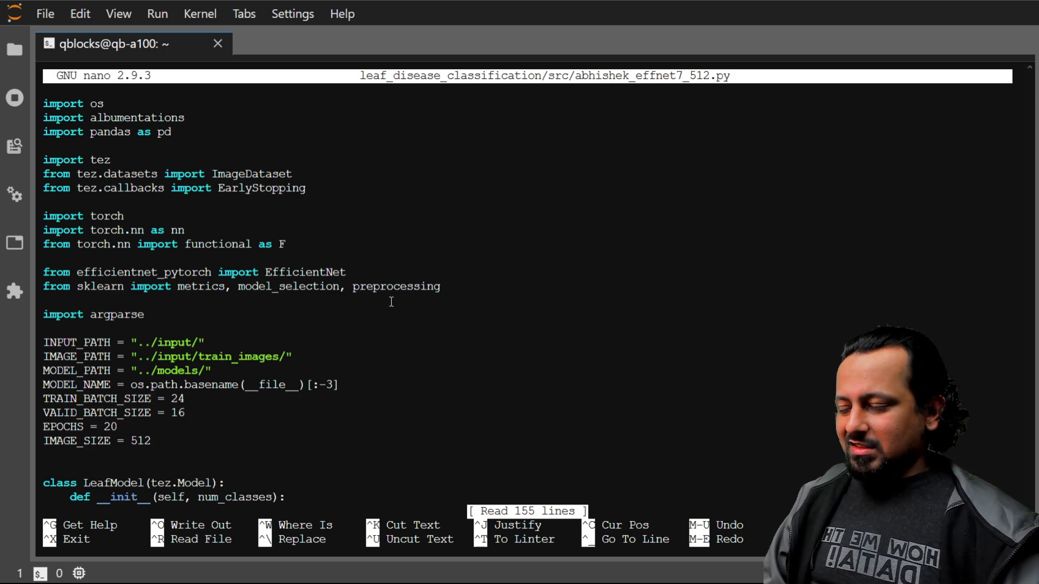
- Exit nano and reattach the detached training session with screen -r
key(ctrl+x)
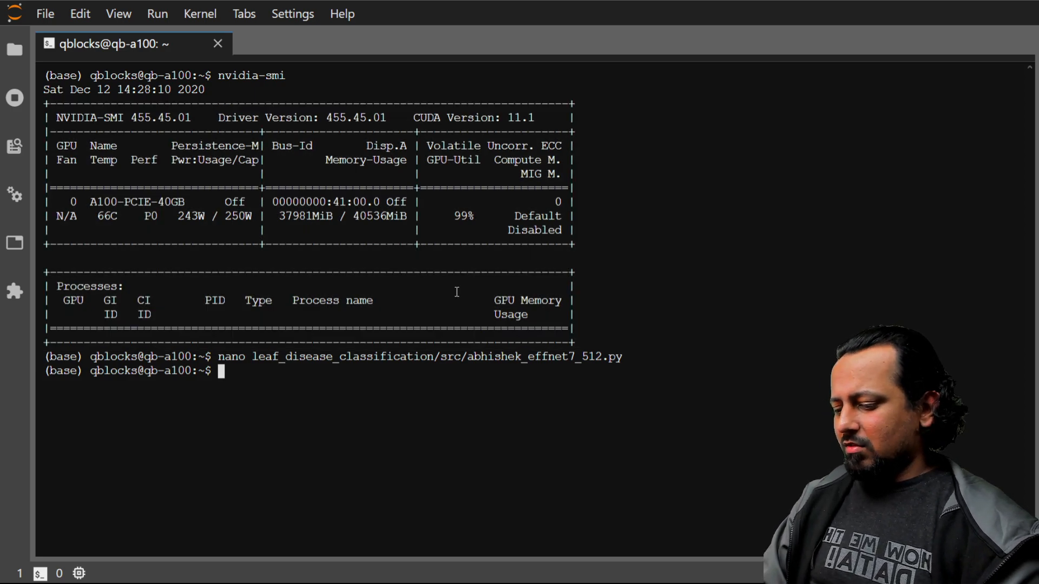
text(screen -r)
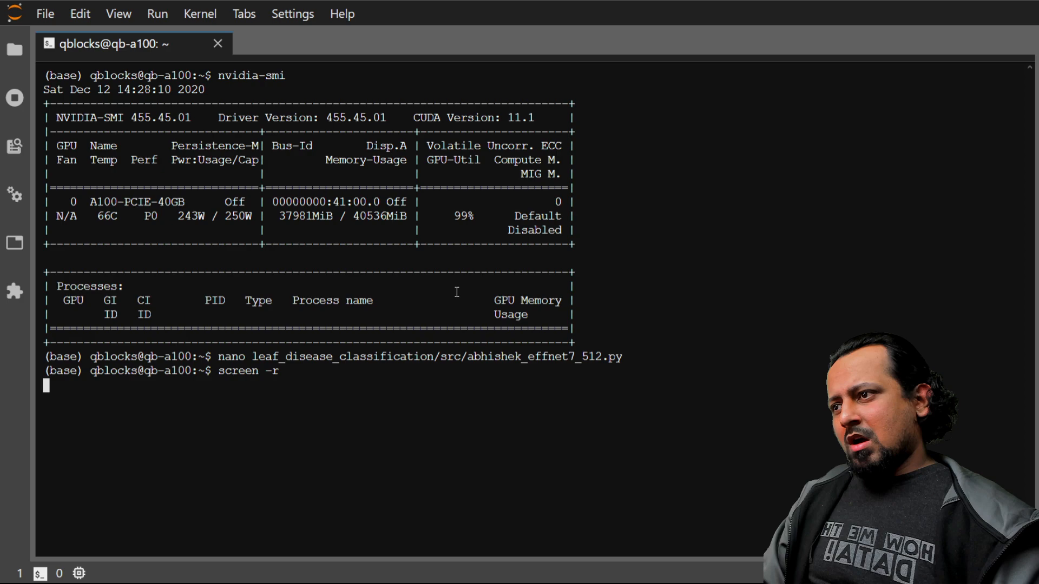
key(Return)
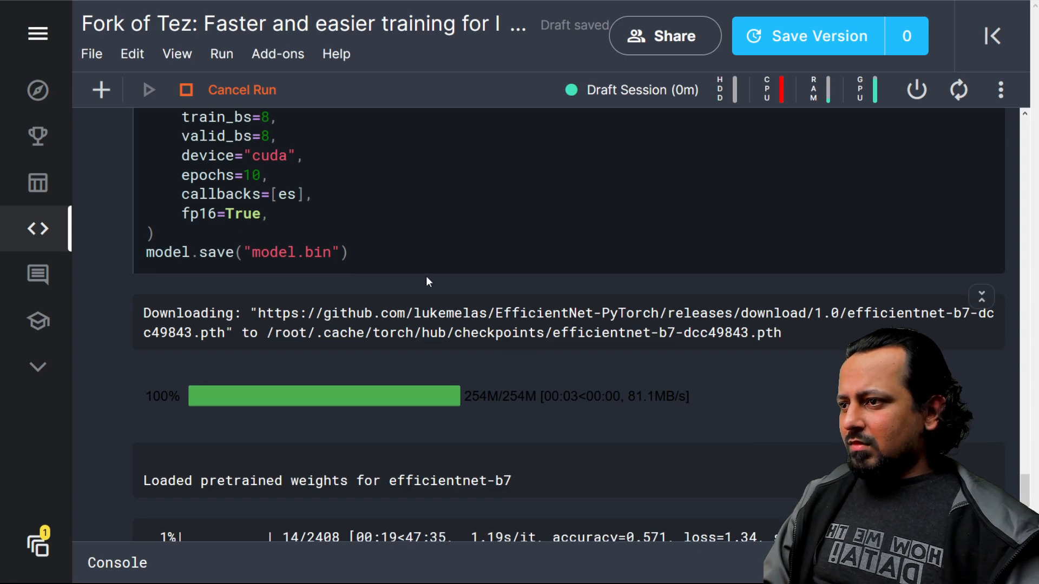
scroll(down, 3)
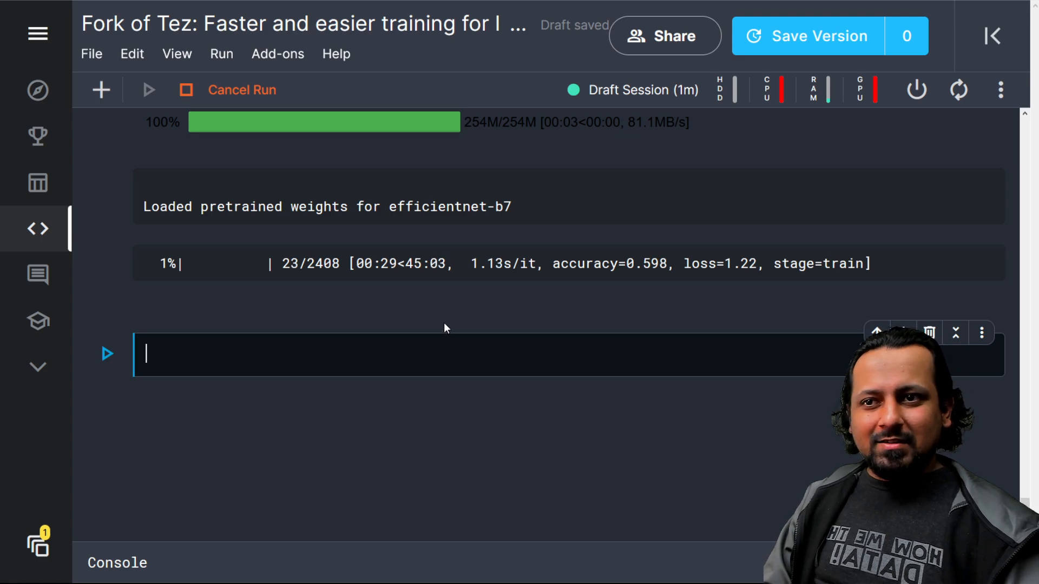
mouse_move(144, 50)
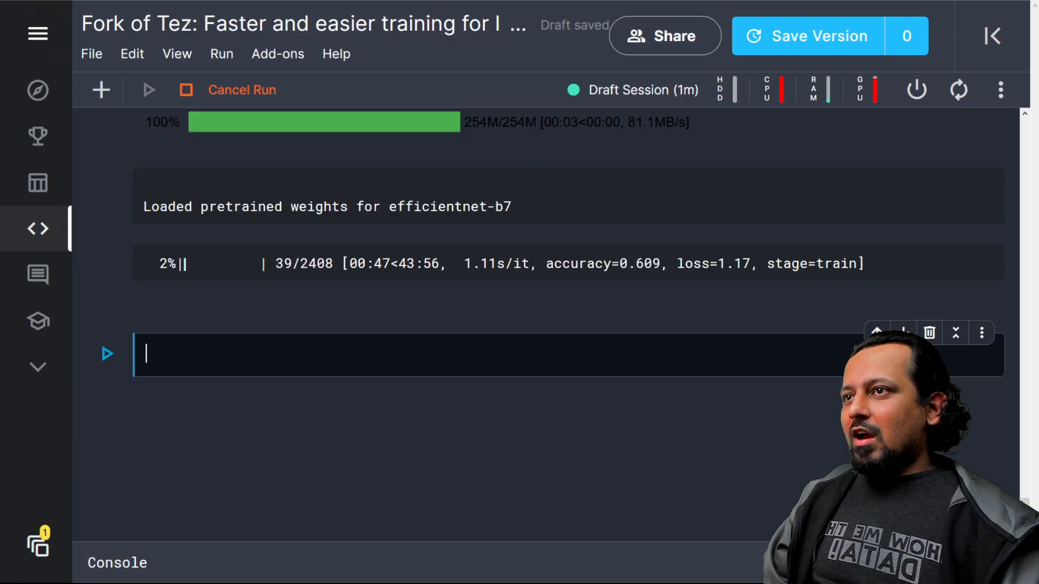
mouse_move(263, 127)
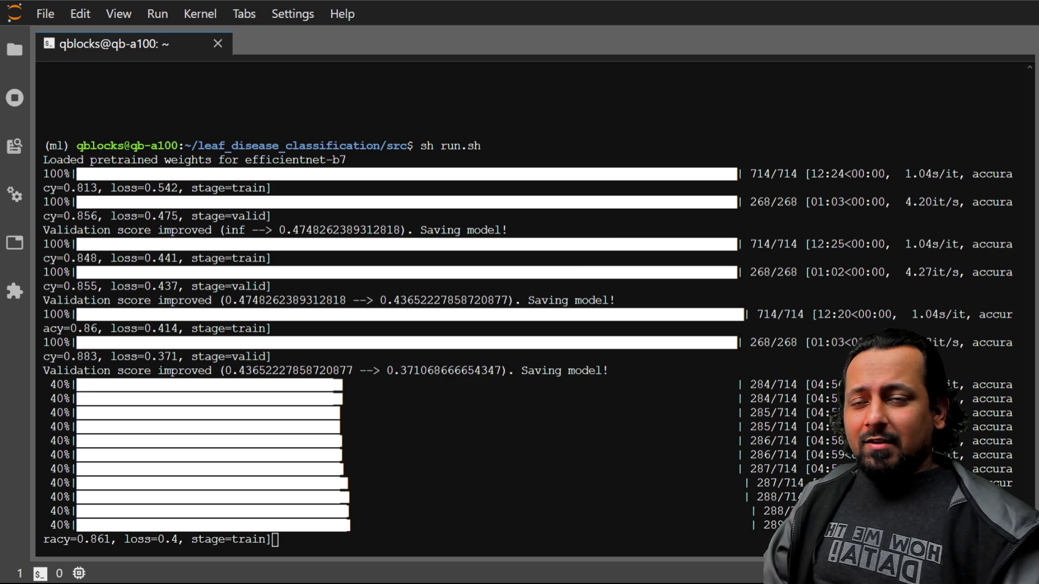
mouse_move(1024, 225)
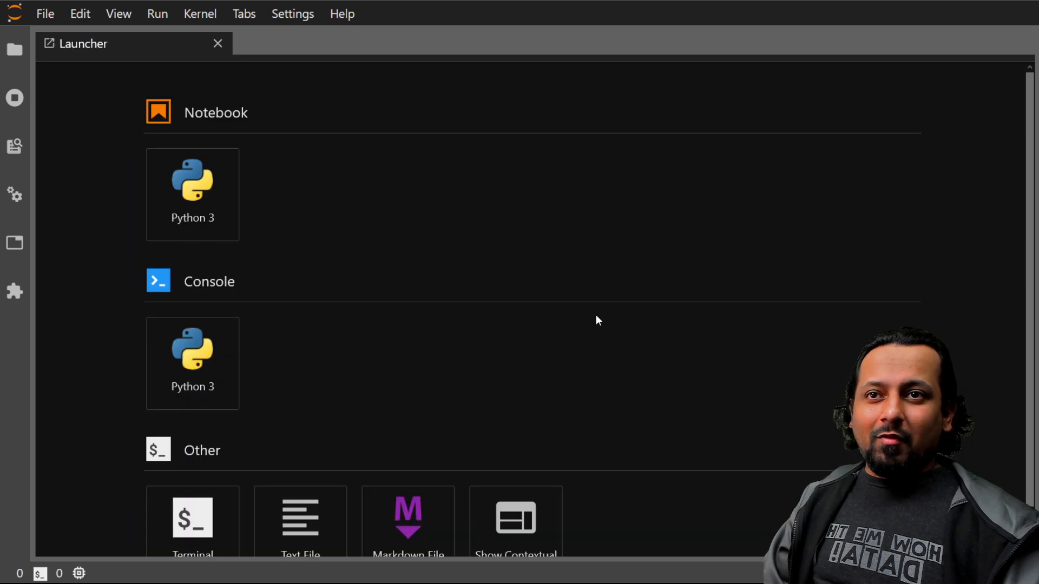
- Scroll down the A100 training log in the terminal, where validation loss reaches 0.371
scroll(down, 3)
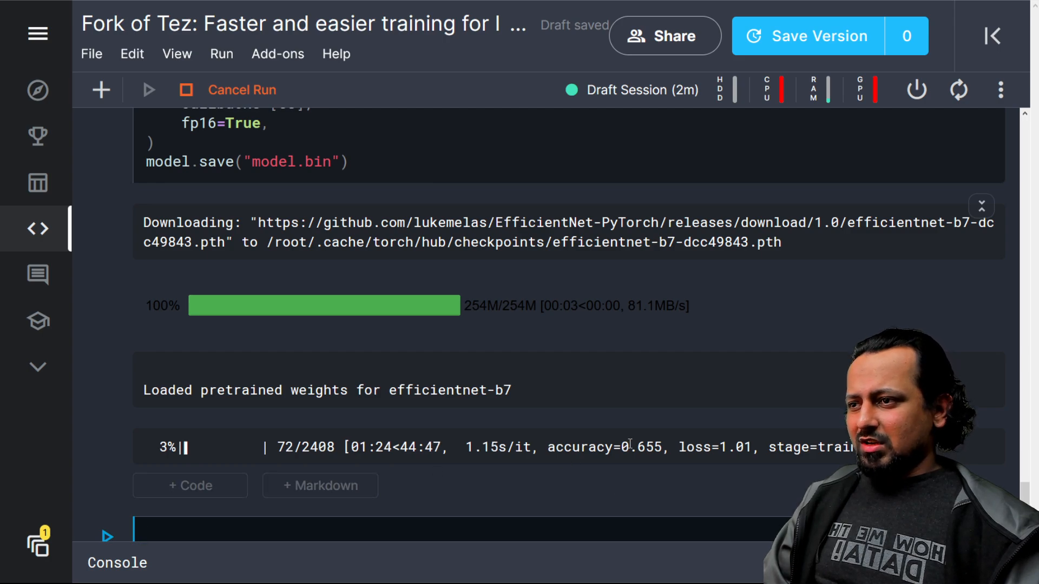
mouse_move(567, 429)
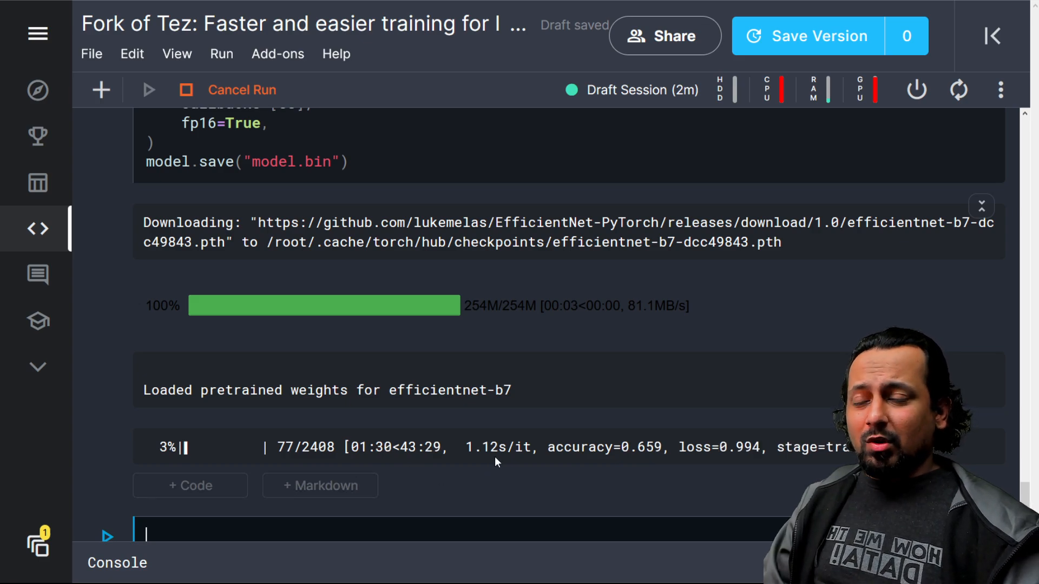
scroll(up, 3)
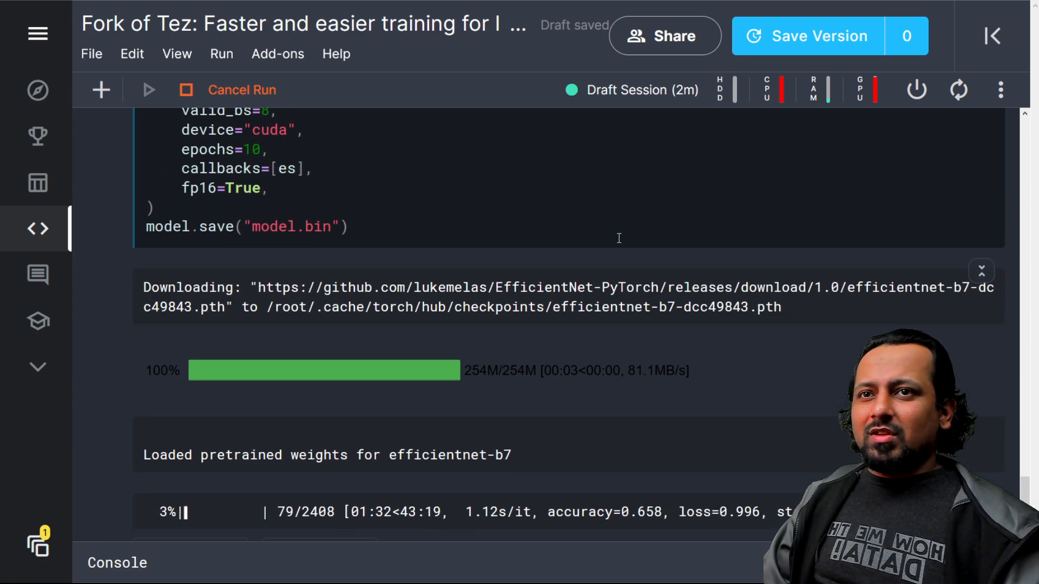